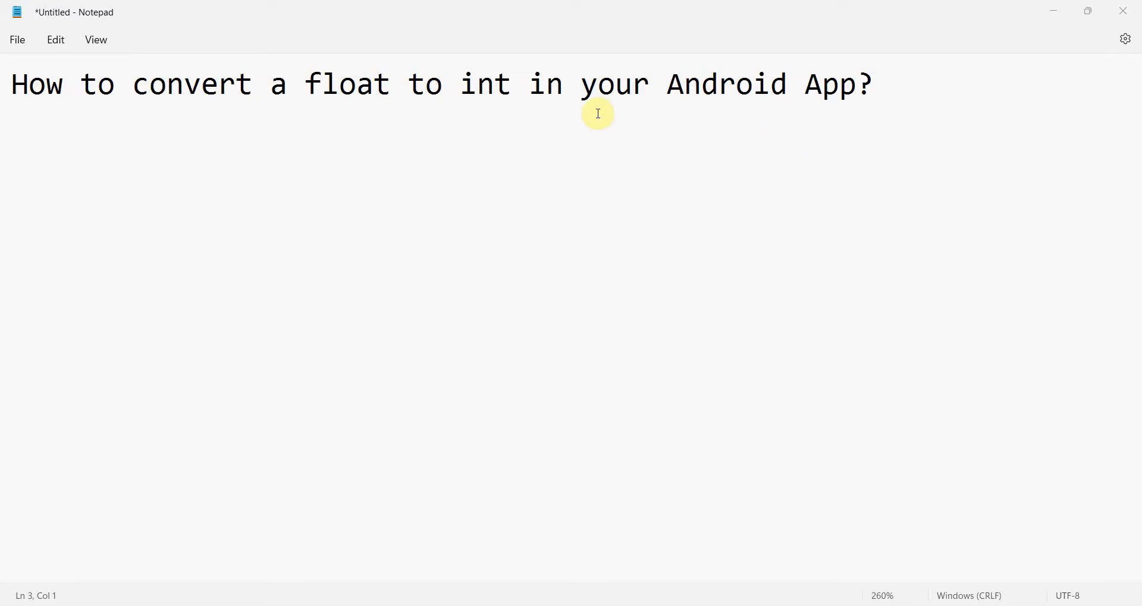
mouse_move(133, 83)
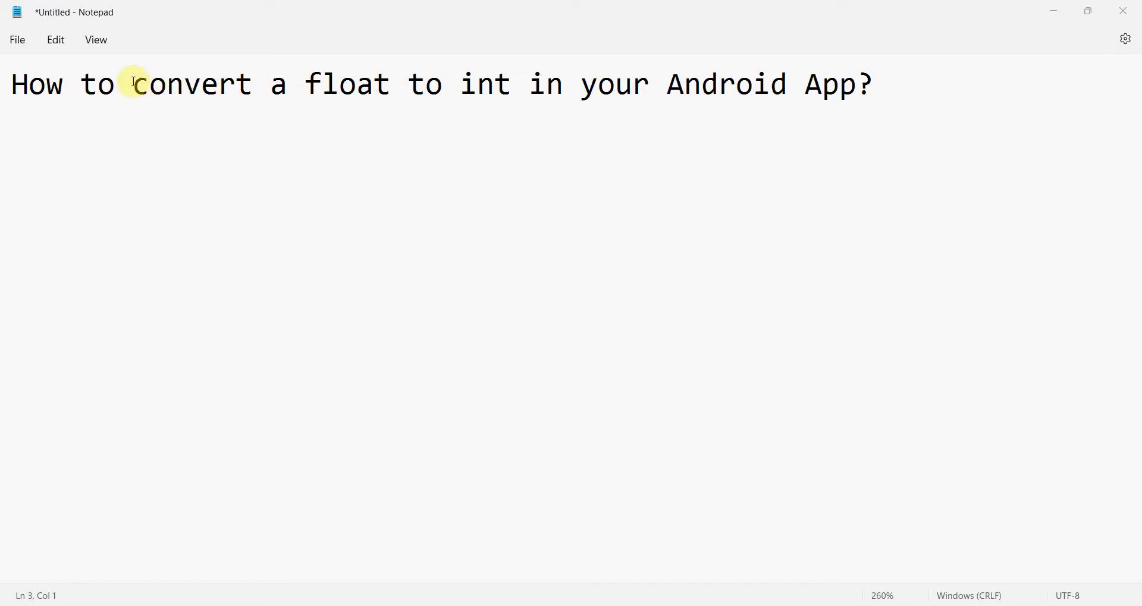
Step: Highlight the 'How to convert a float to int in your Android App?' title in Notepad
left_click_drag(133, 84, 517, 83)
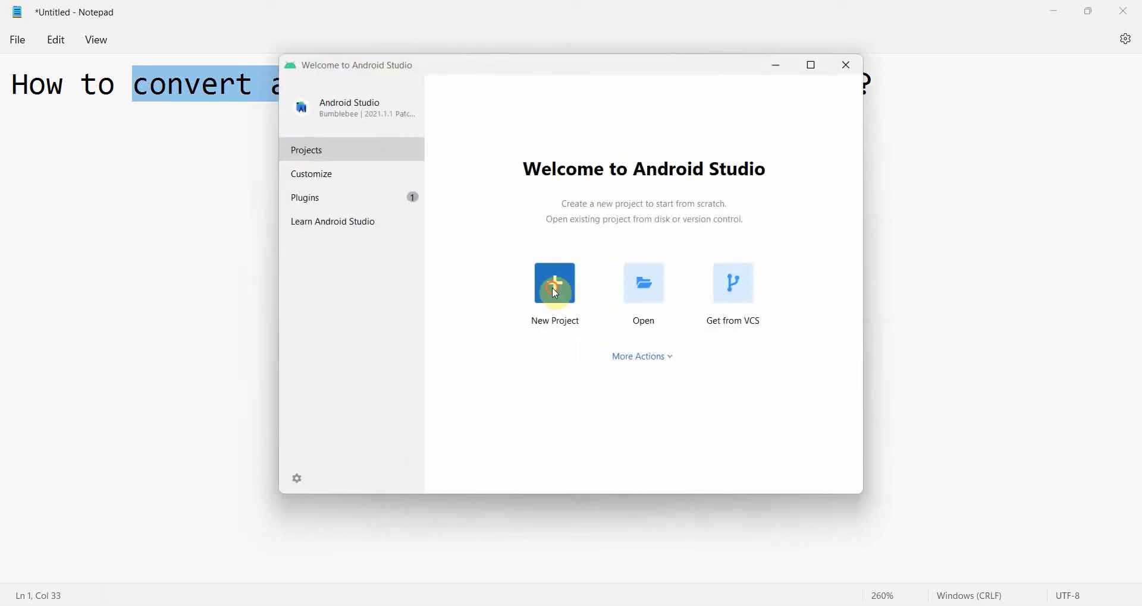
Step: Create an Empty Activity Java project named 'Float to Int' (package com.programmerworld.floattoint)
left_click(554, 283)
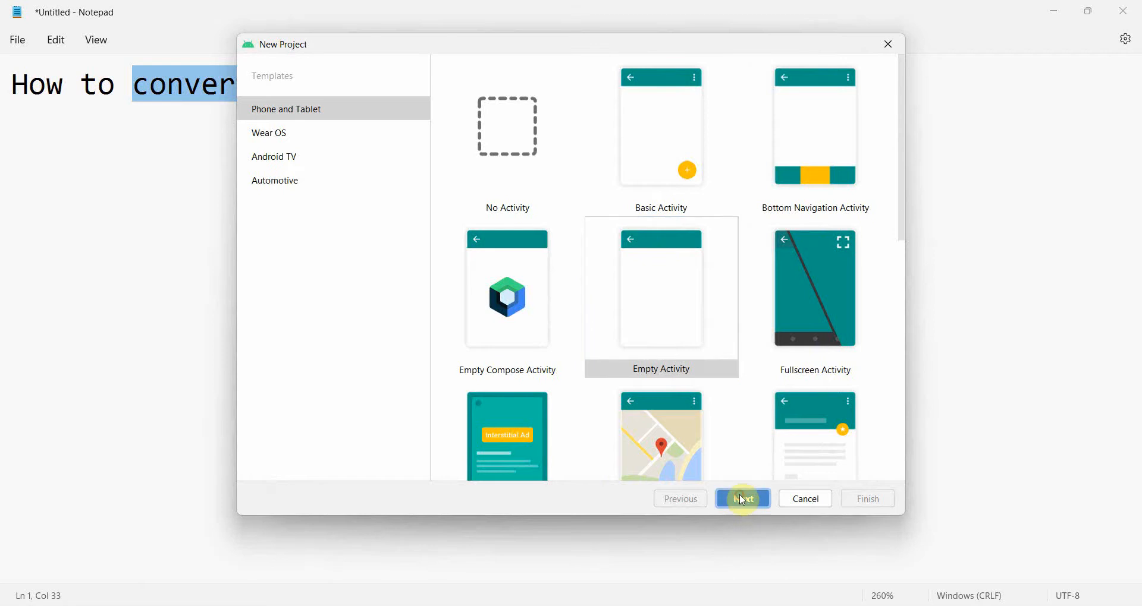
left_click(742, 499)
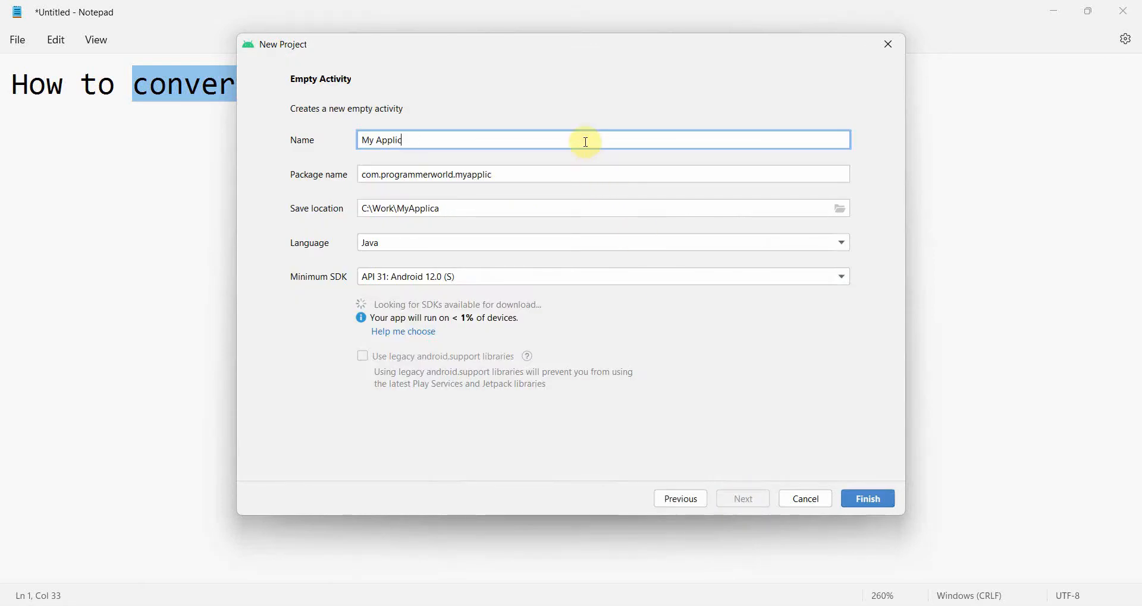
type("Float")
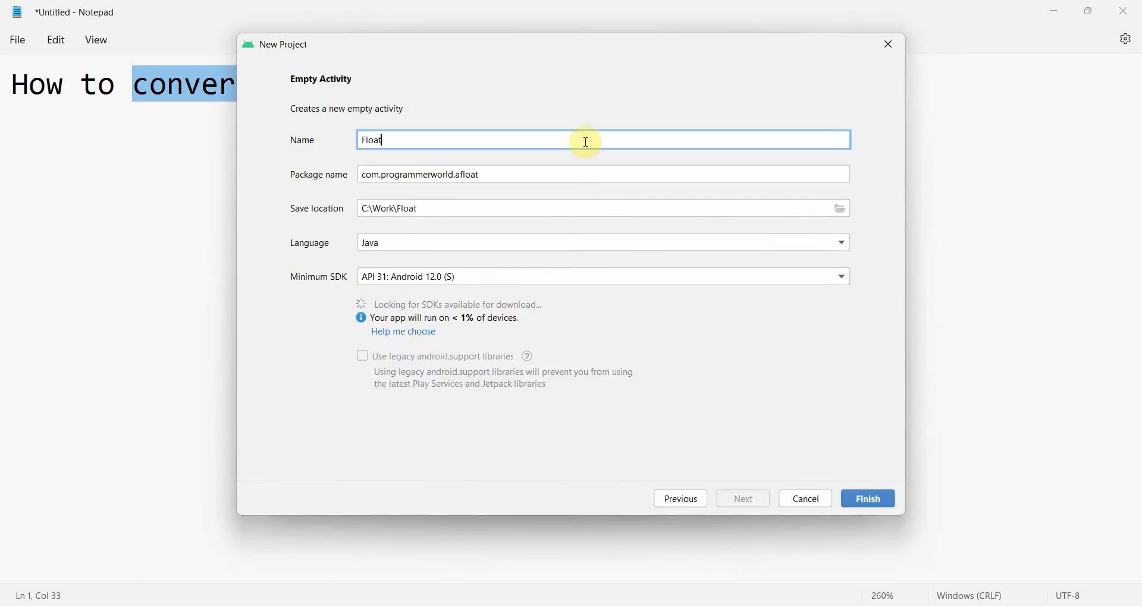
type("to Int")
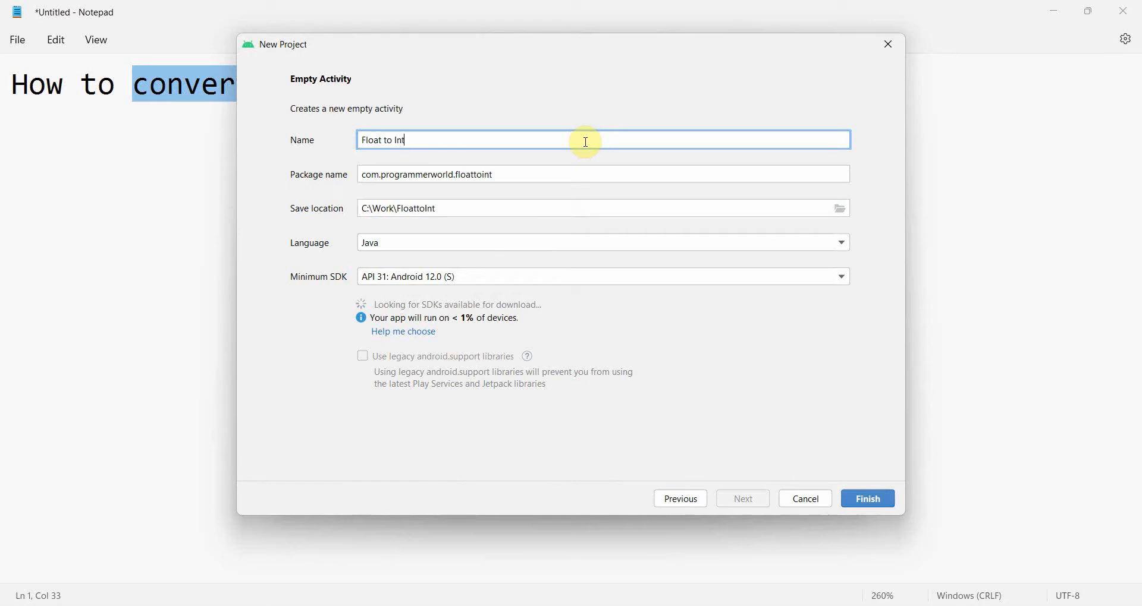
left_click(867, 499)
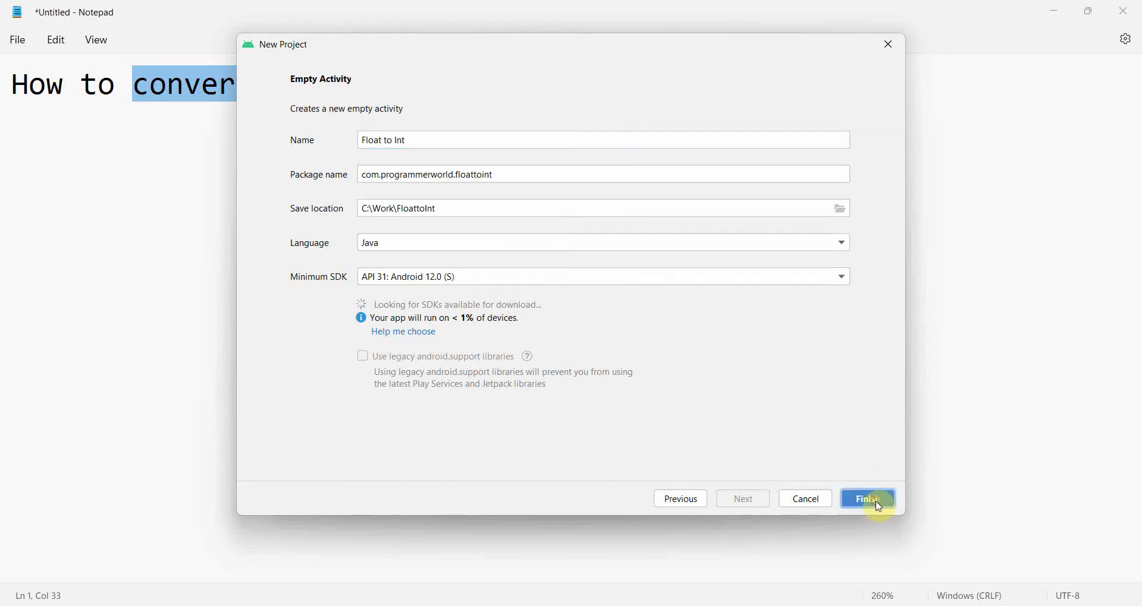
Step: Run the new app on a virtual device and bring up the activity_main.xml layout
left_click(866, 499)
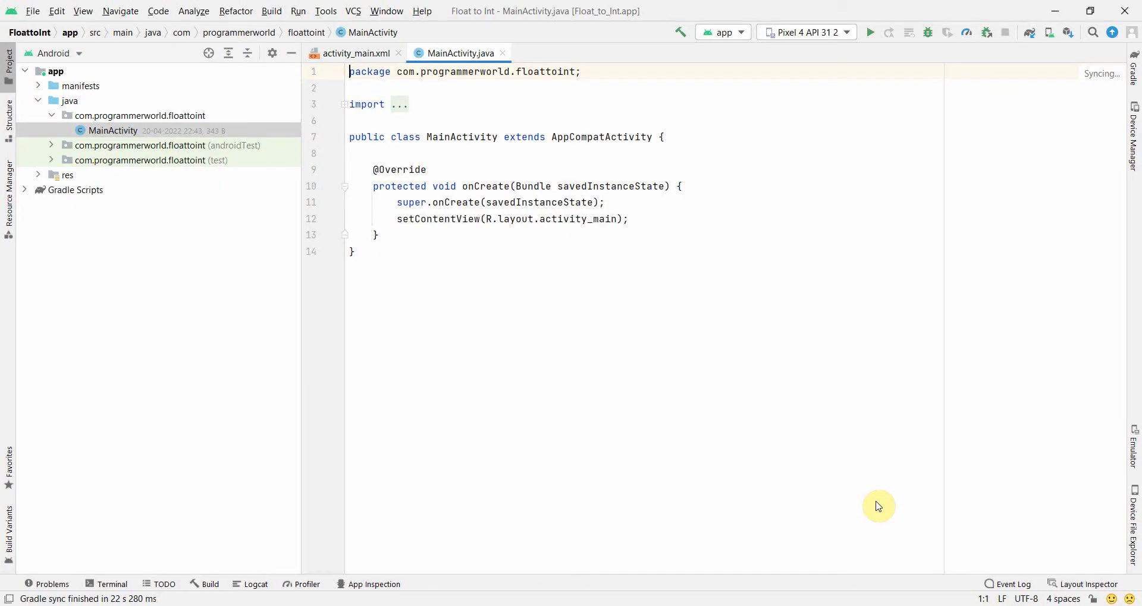
mouse_move(1020, 119)
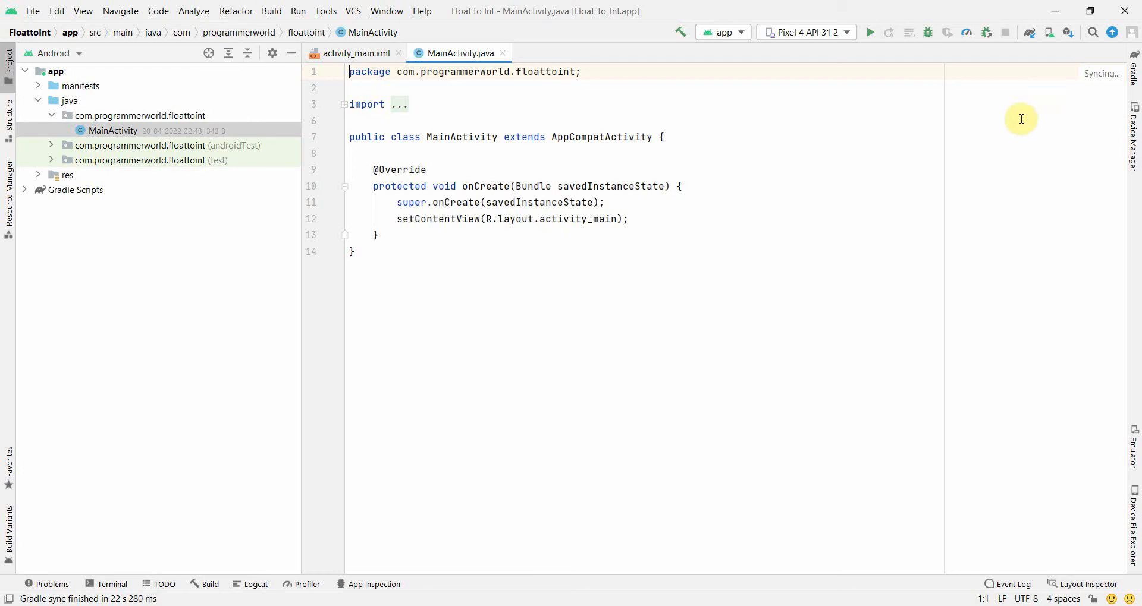
left_click(869, 32)
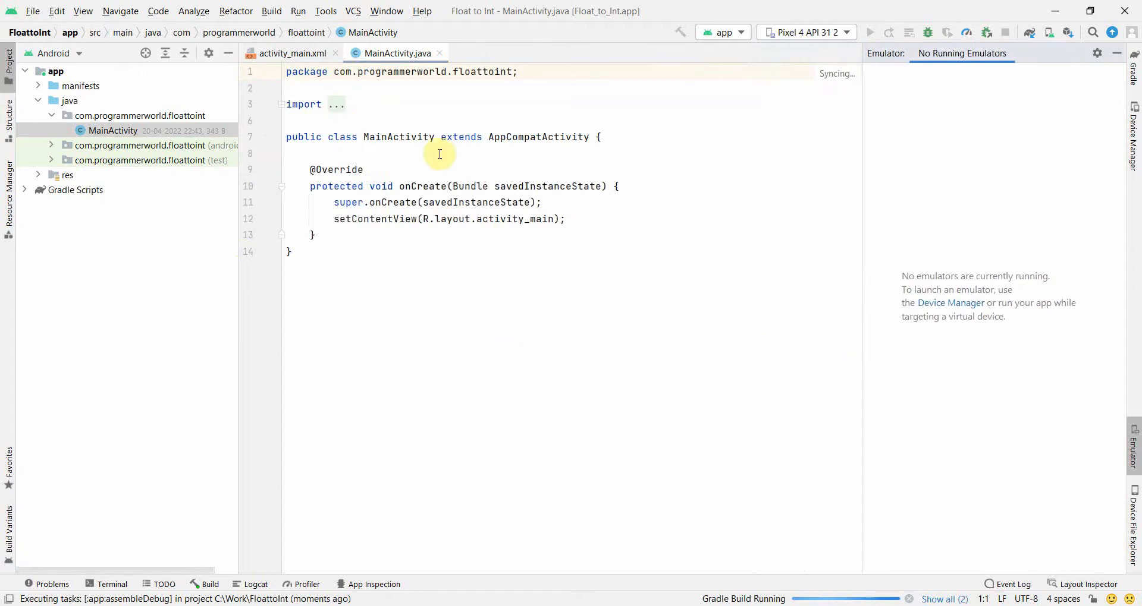
left_click(290, 53)
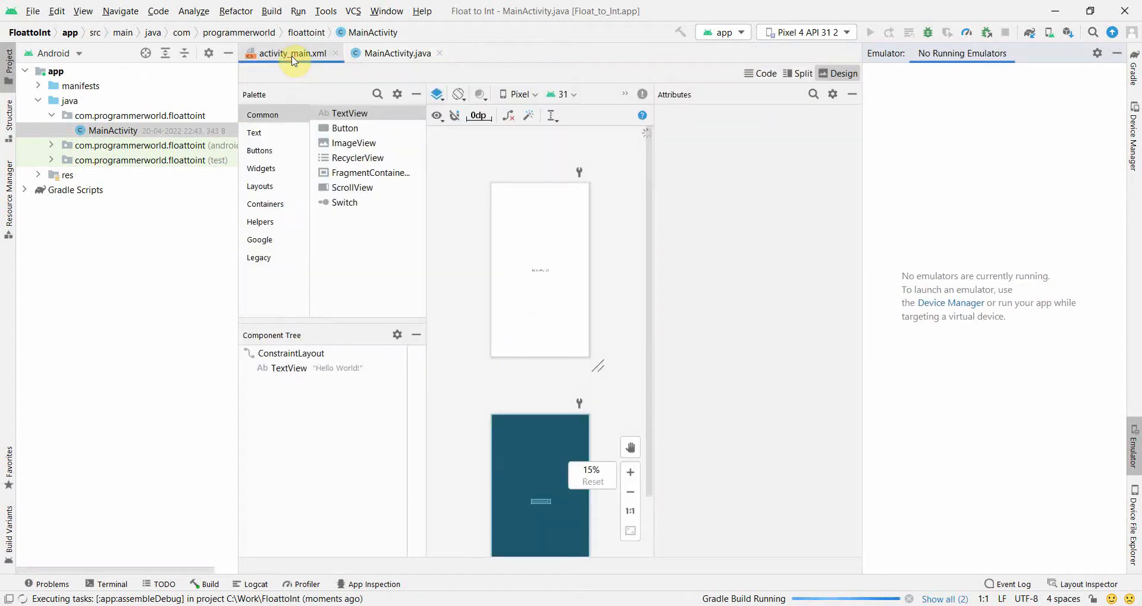
Step: Select the Hello World! TextView and zoom into the layout preview
left_click(291, 52)
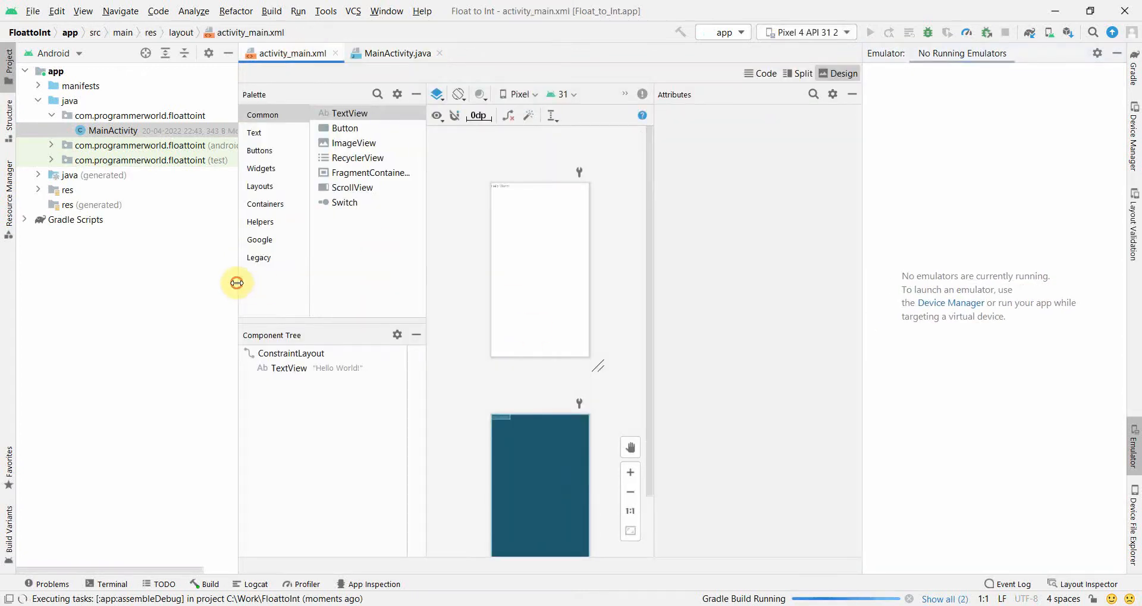
left_click(292, 368)
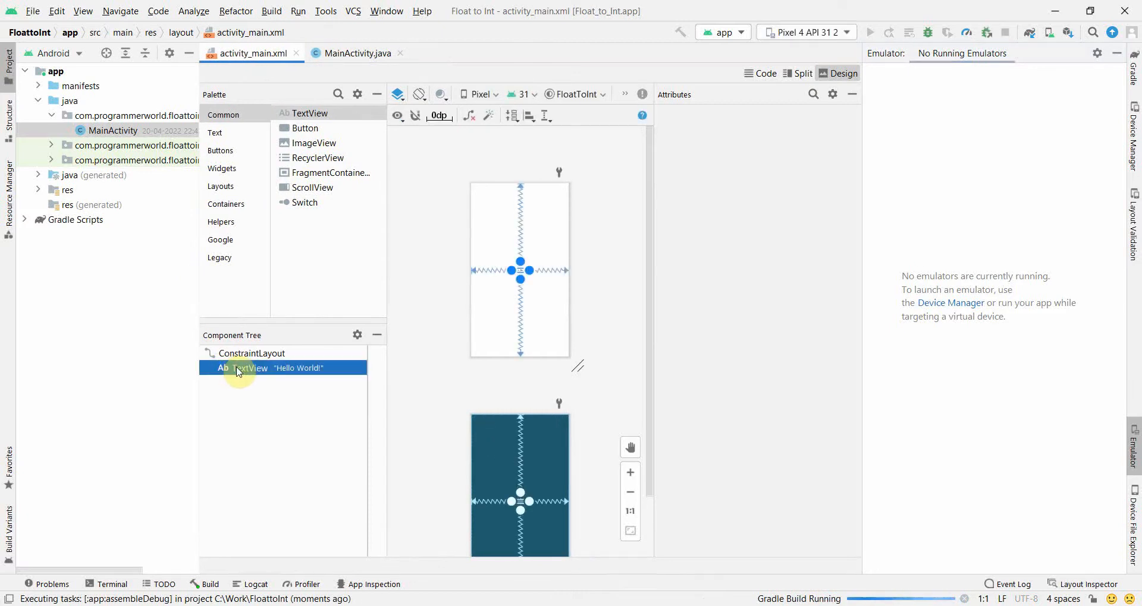
mouse_move(629, 473)
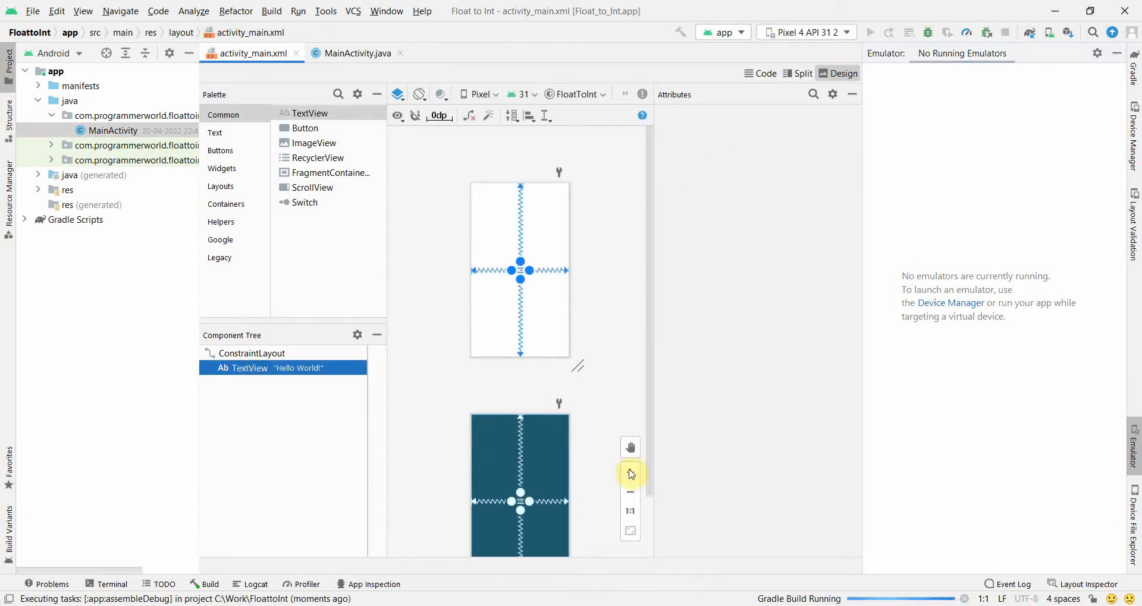
left_click(629, 474)
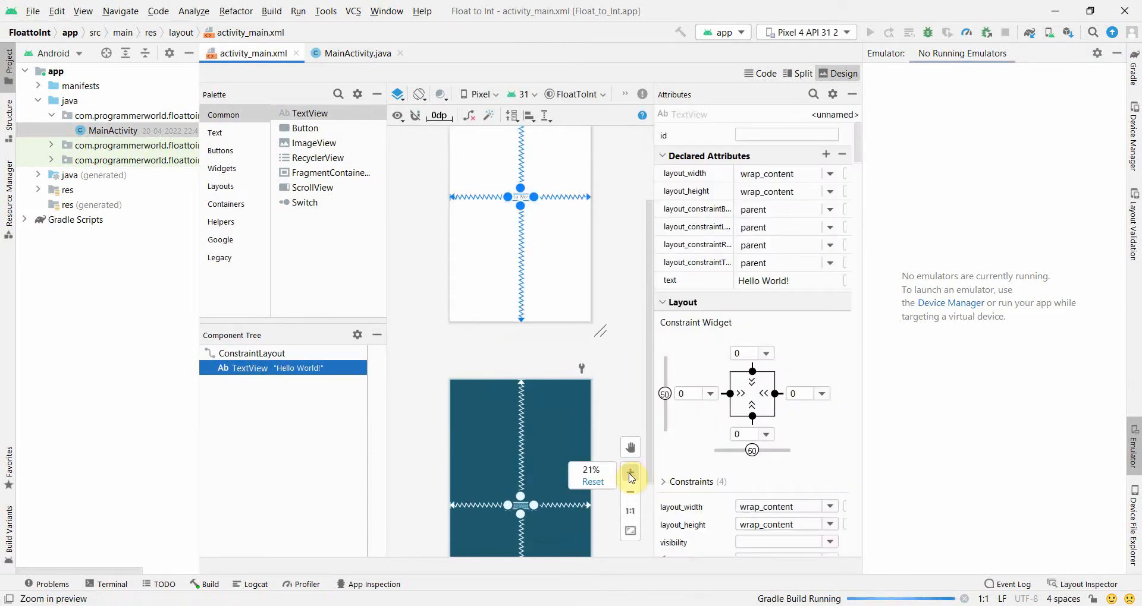
left_click(629, 478)
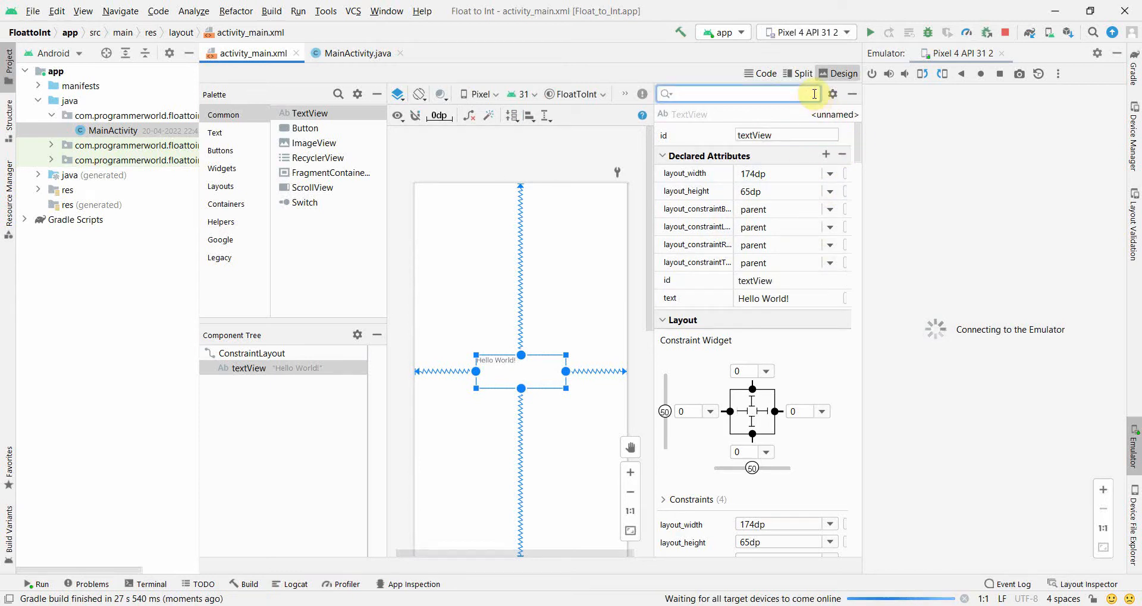
Step: Set the TextView's text size to 20sp via the attribute search
type("size")
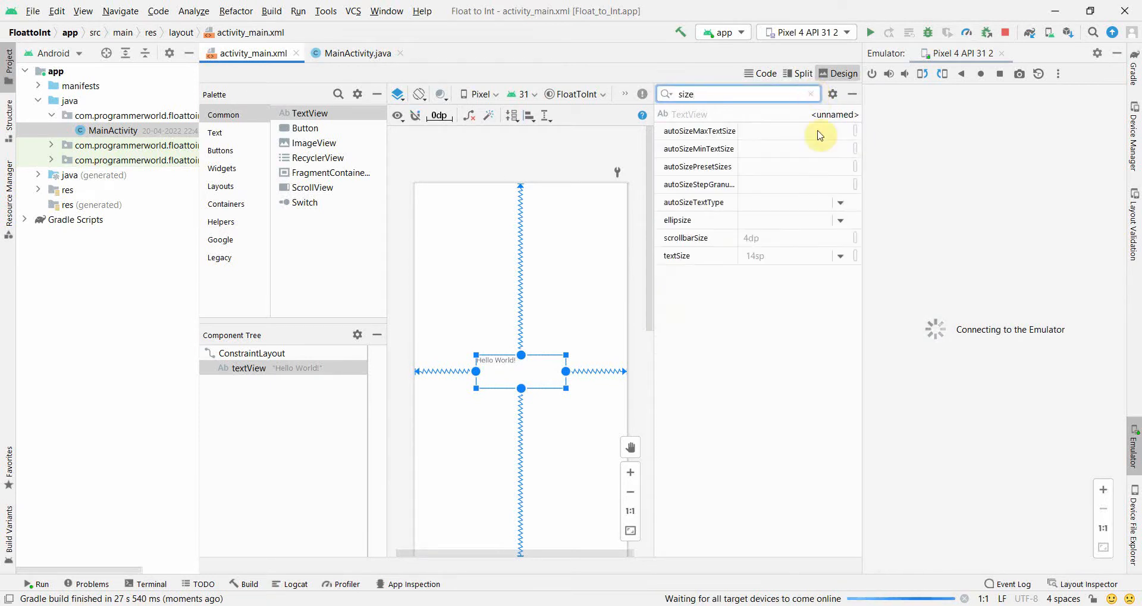
left_click(838, 255)
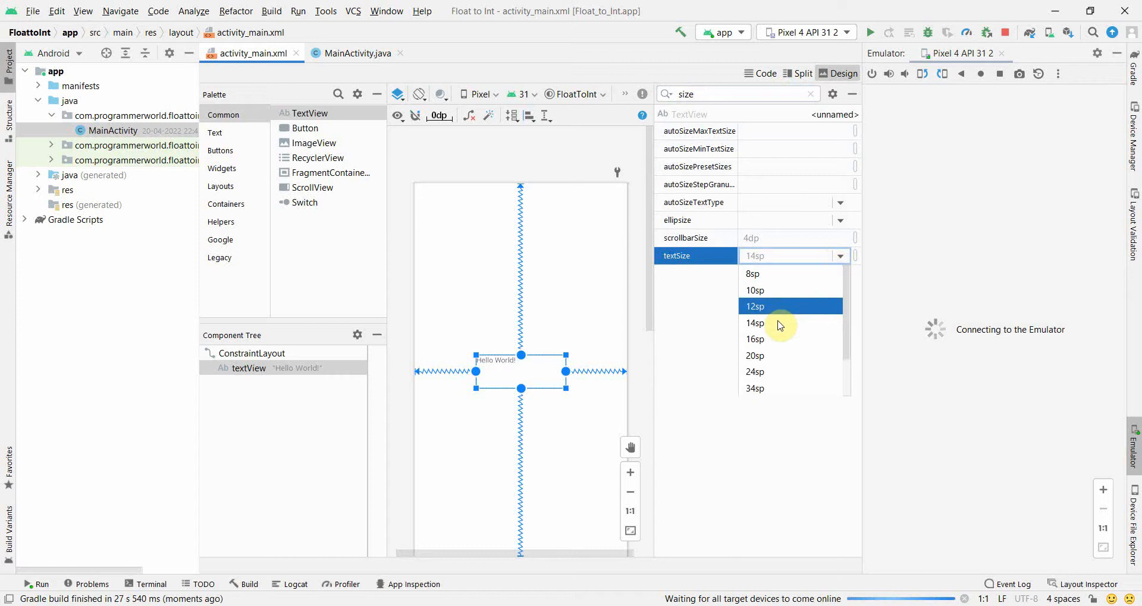
left_click(755, 356)
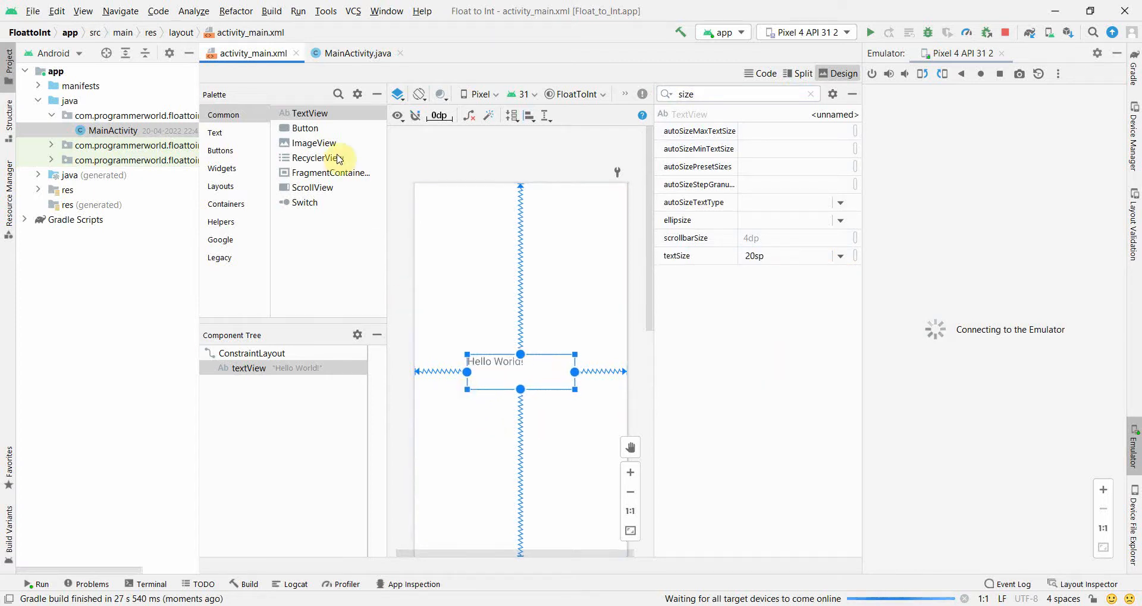
Step: Add a decimal number EditText from the Text palette to the layout
left_click(214, 132)
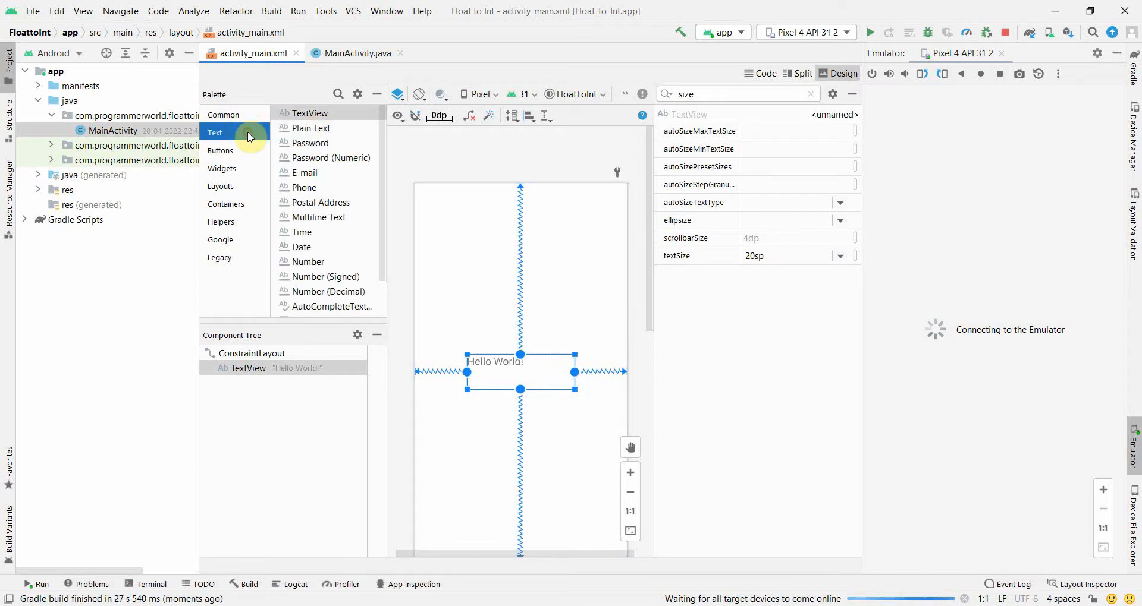
scroll("down", 3)
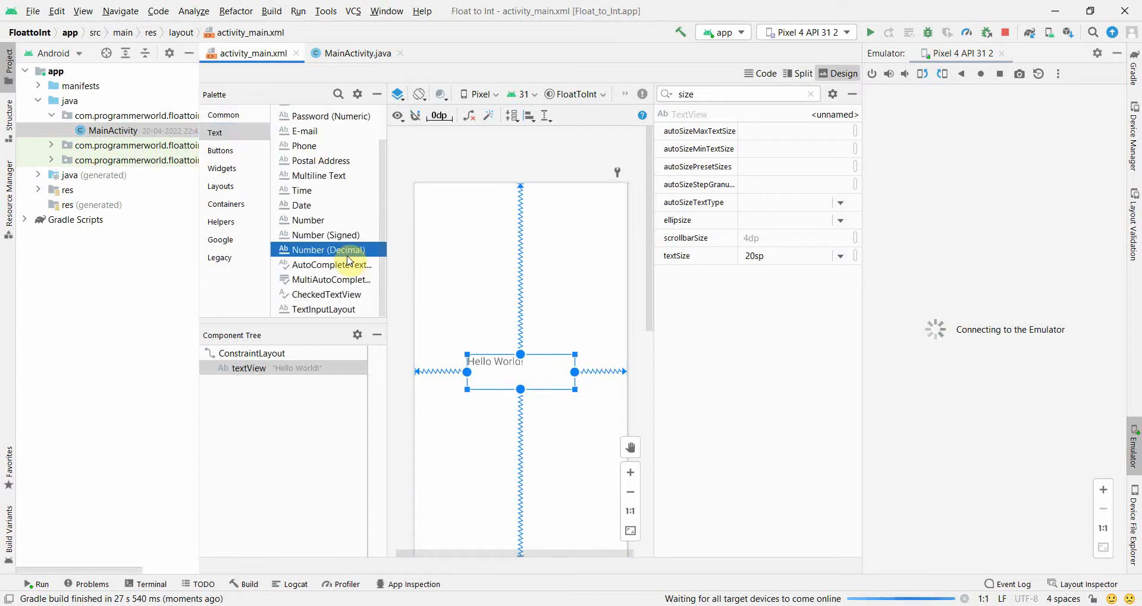
mouse_move(444, 256)
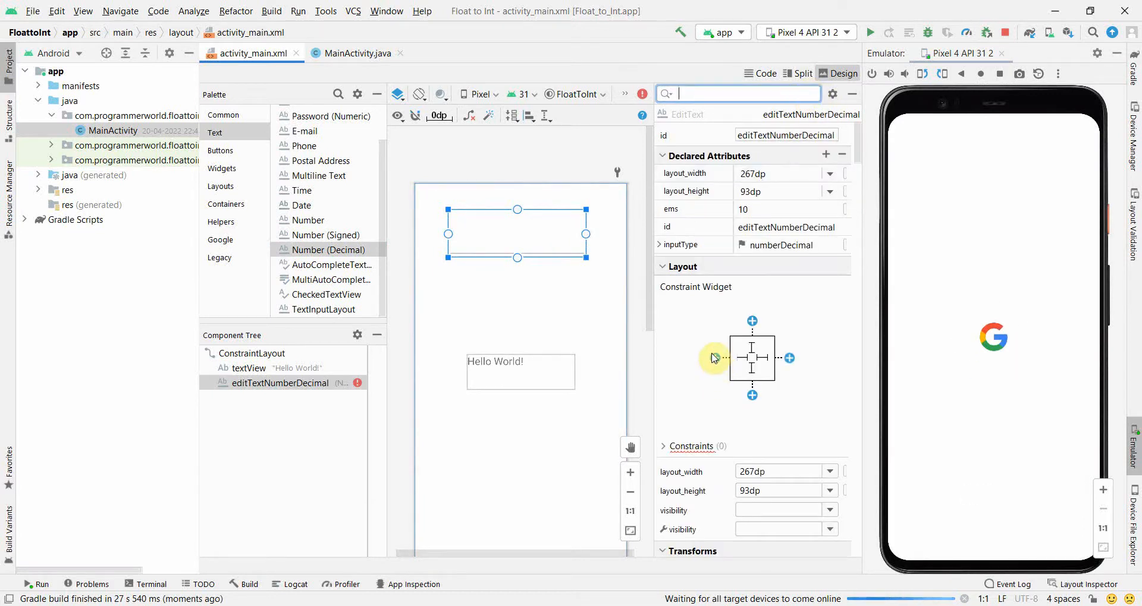
left_click(717, 357)
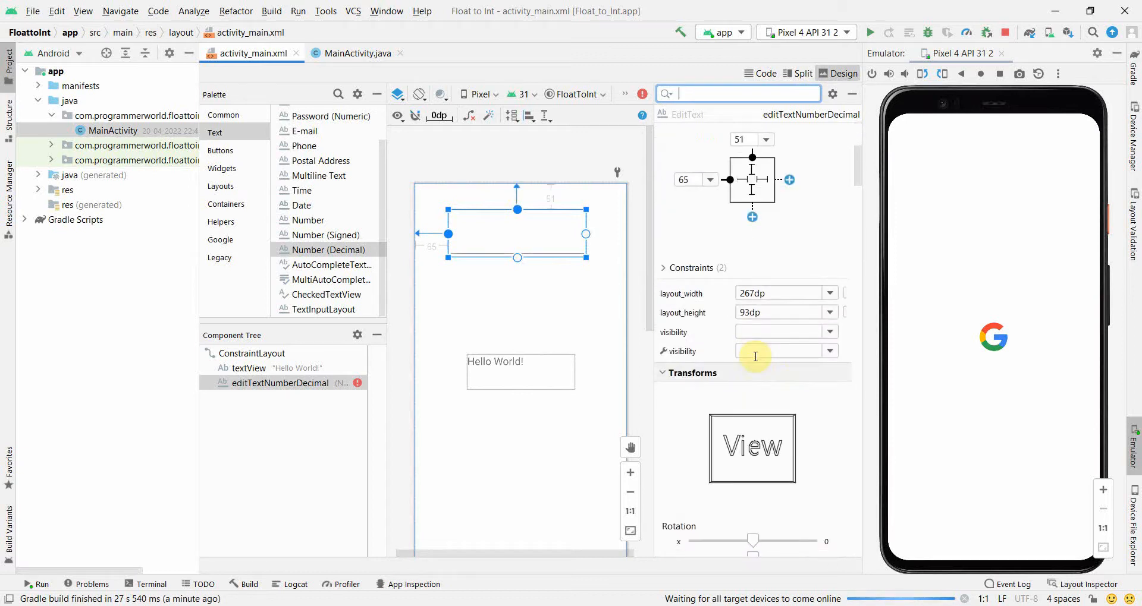
Step: Give the field the hint 'Enter Float number here...'
scroll("down", 3)
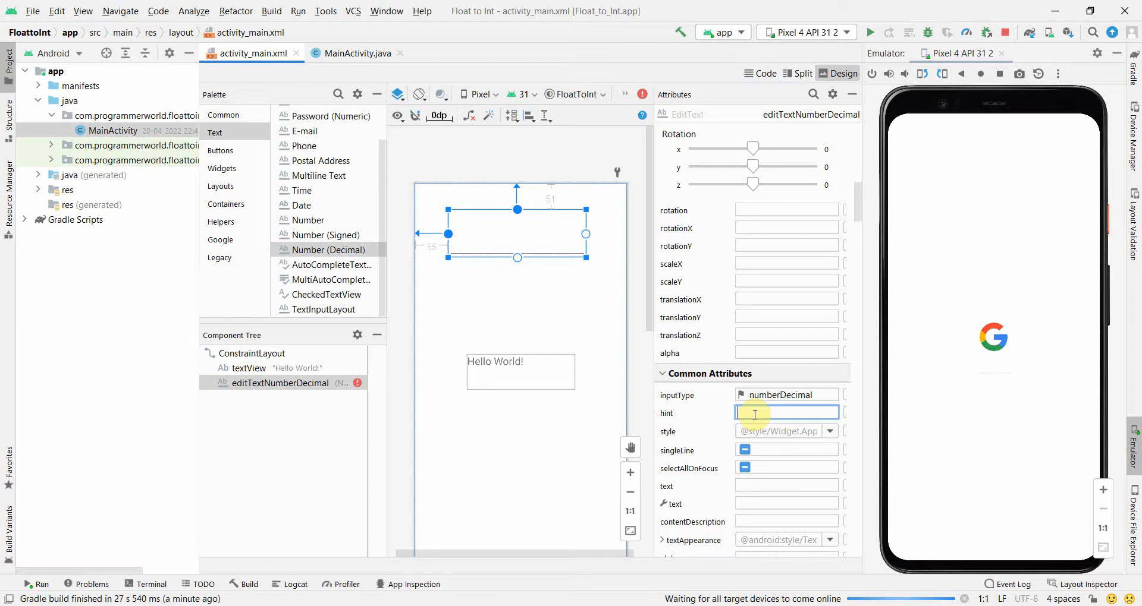
type("Enter")
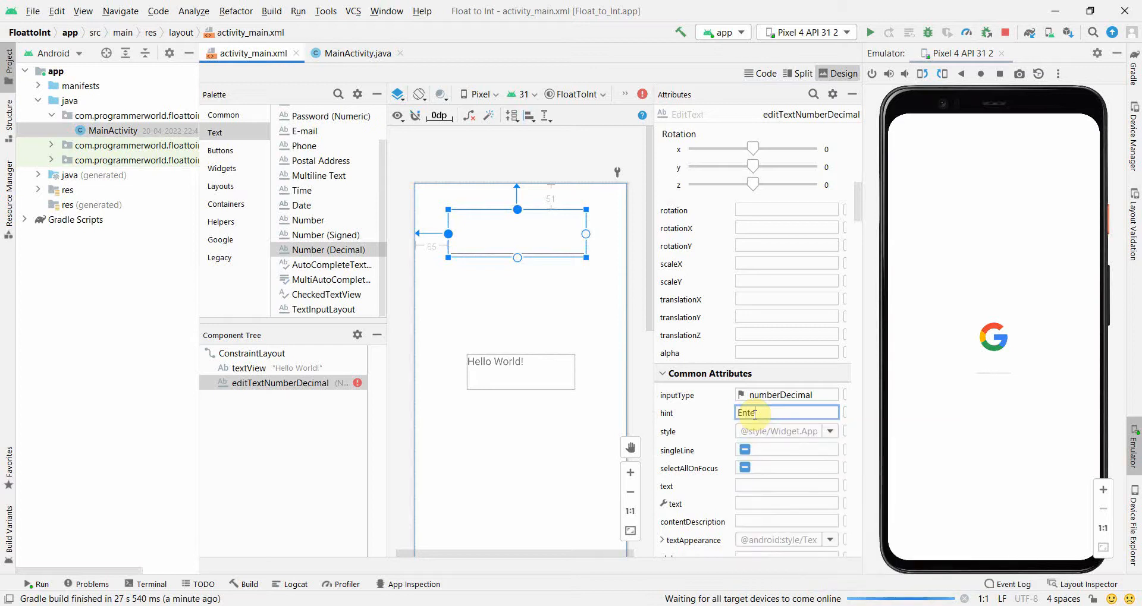
type("Float")
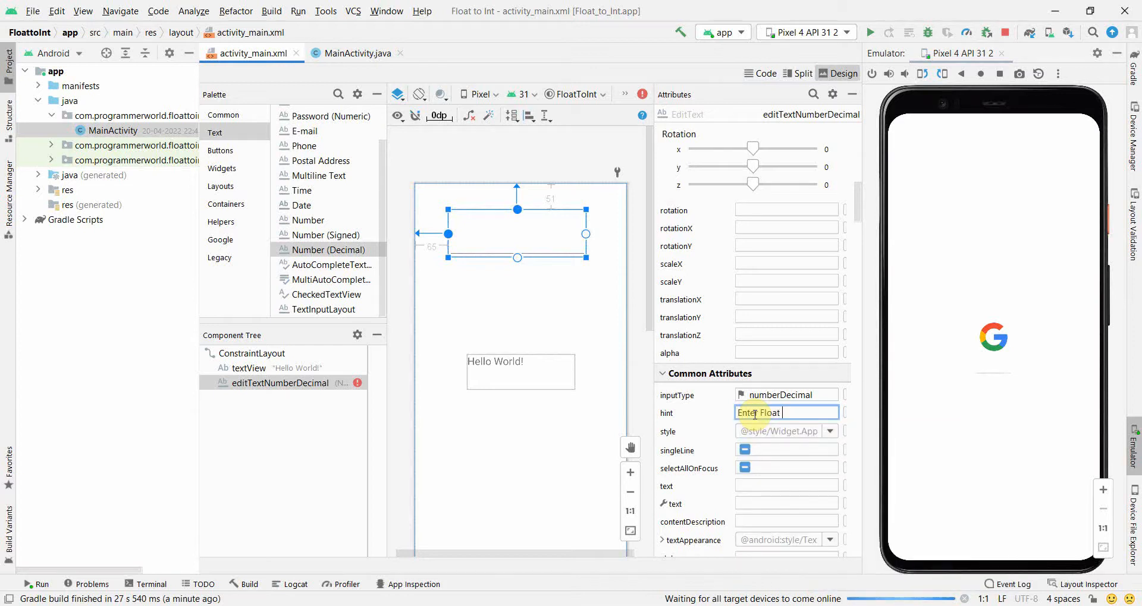
type("number here...")
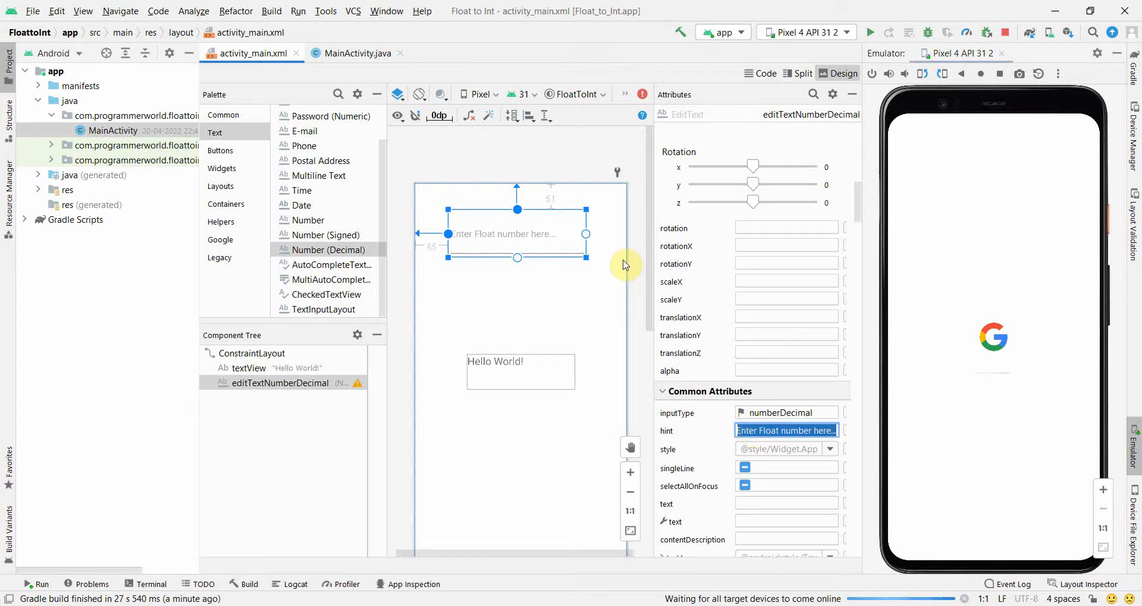
mouse_move(574, 243)
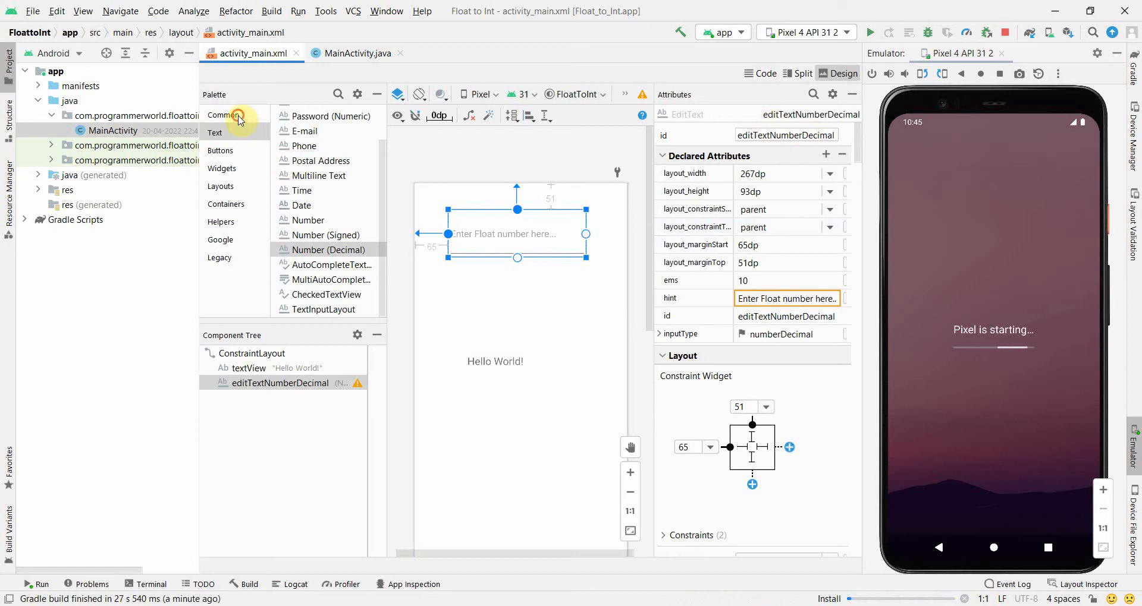
Step: Add a Button labelled 'Convert Float to Int' to the layout
left_click(223, 115)
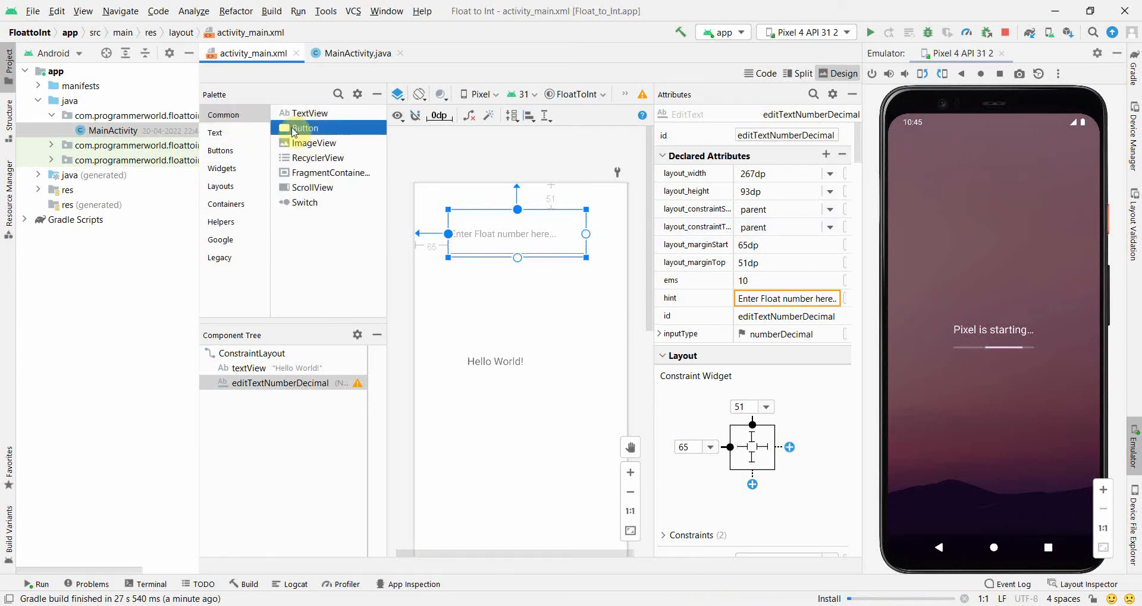
left_click(466, 298)
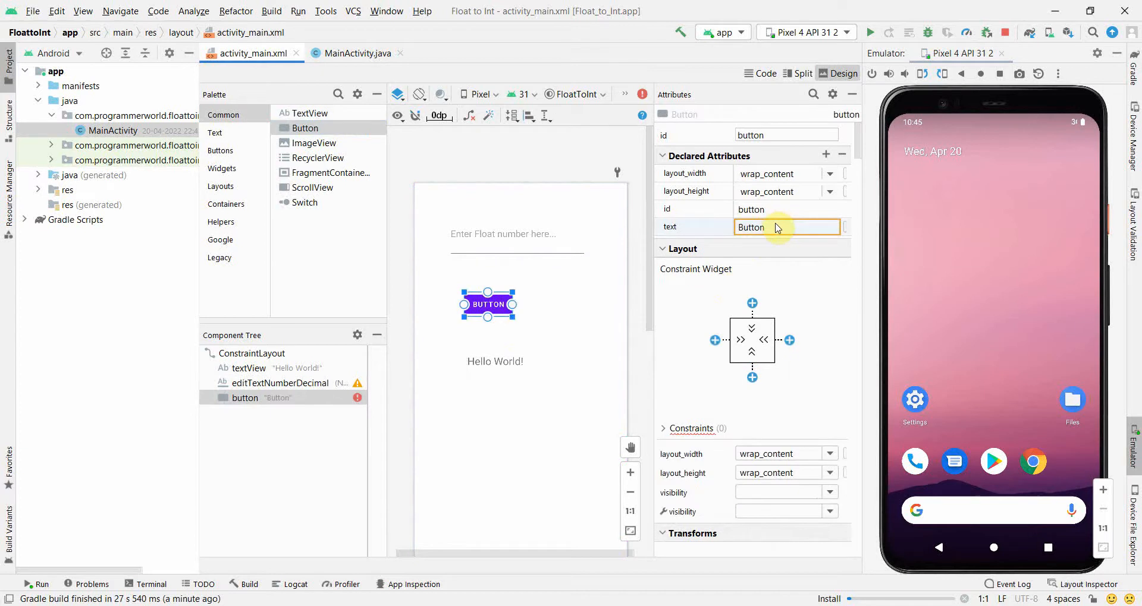
type("Convert")
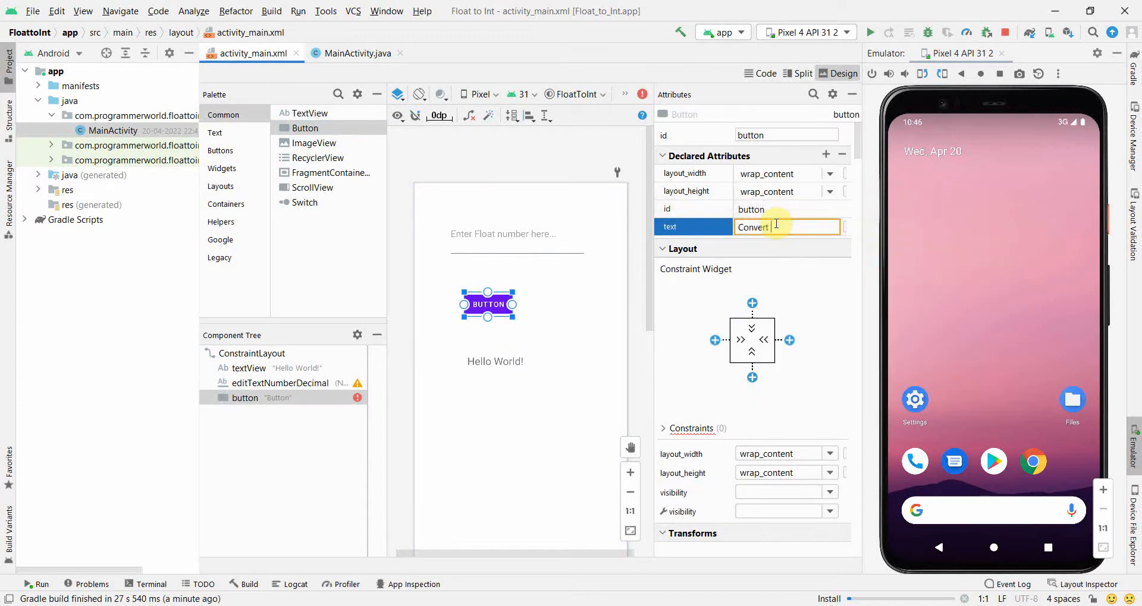
type("Floar")
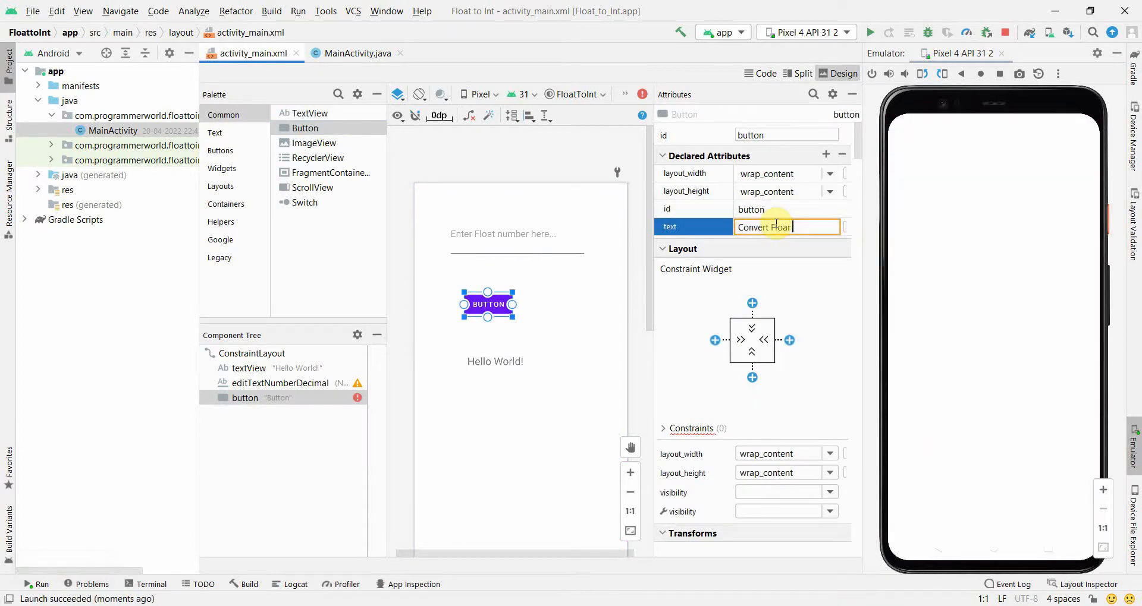
type("to Int")
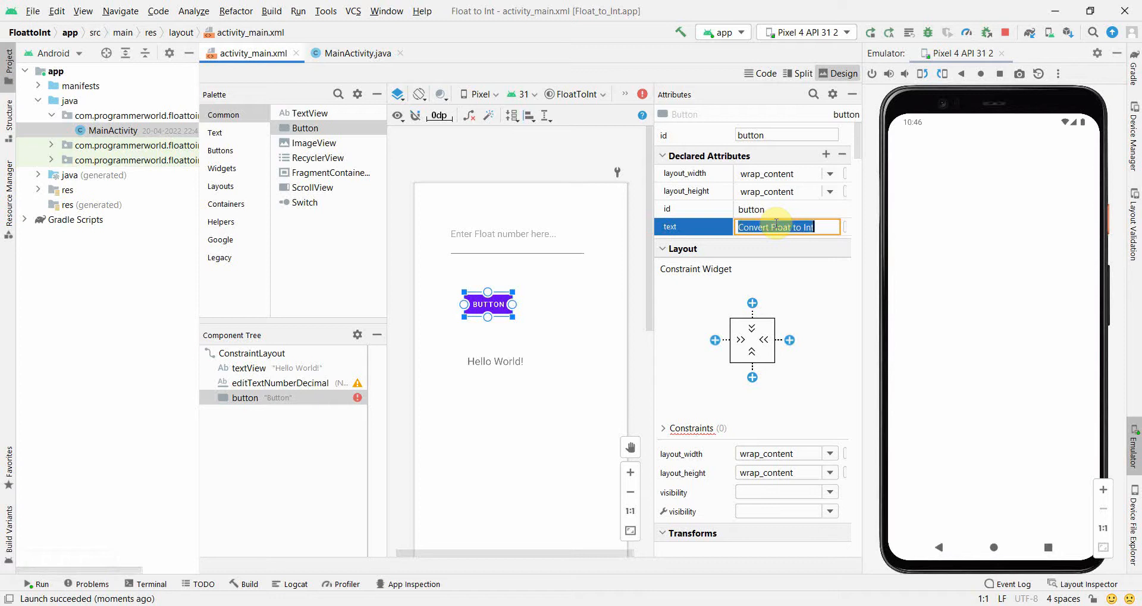
key("Return")
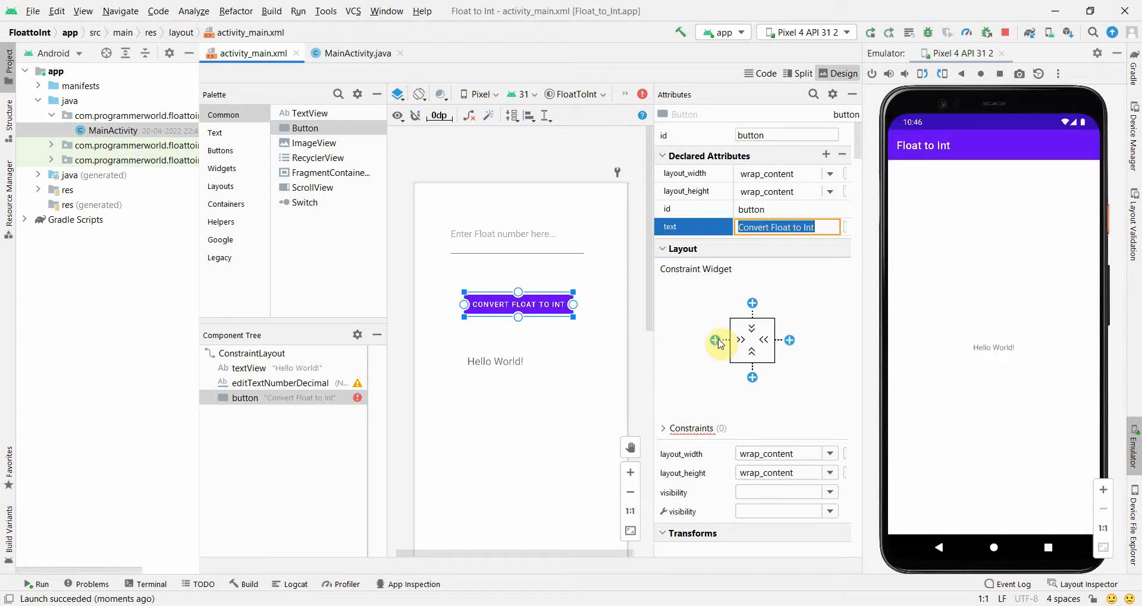
Step: Constrain the button to the left edge and just below the number field
left_click(714, 341)
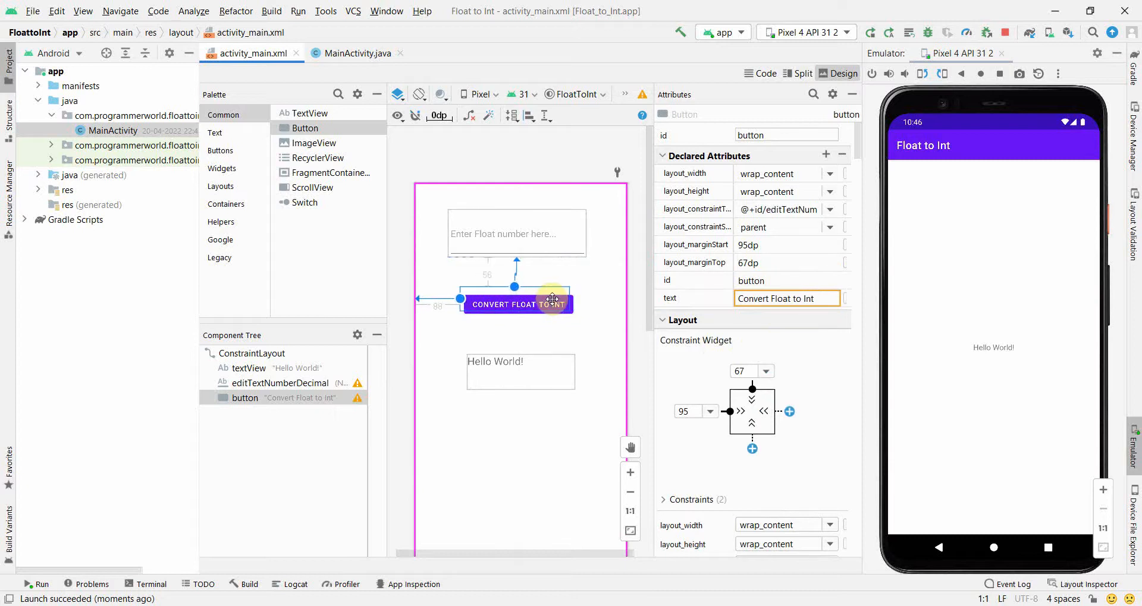
left_click_drag(516, 304, 513, 299)
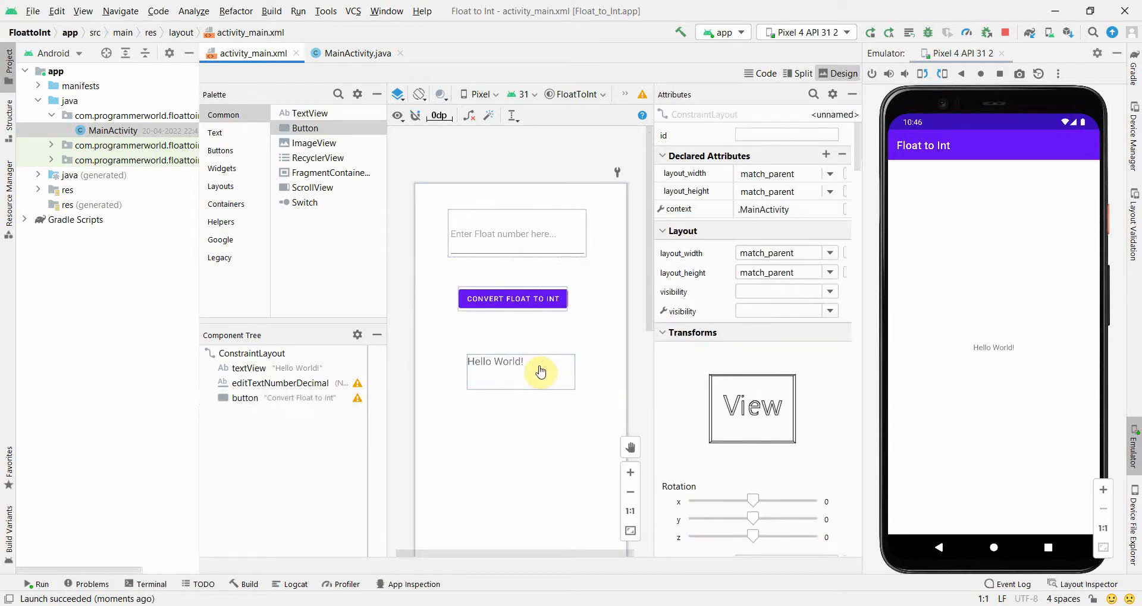
left_click(357, 53)
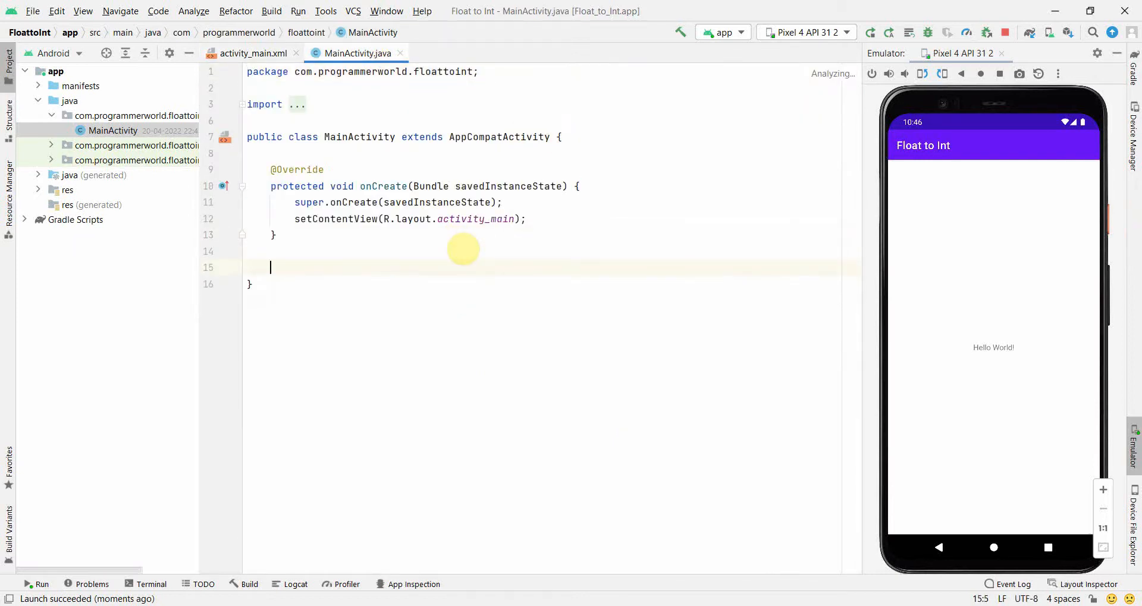
mouse_move(859, 256)
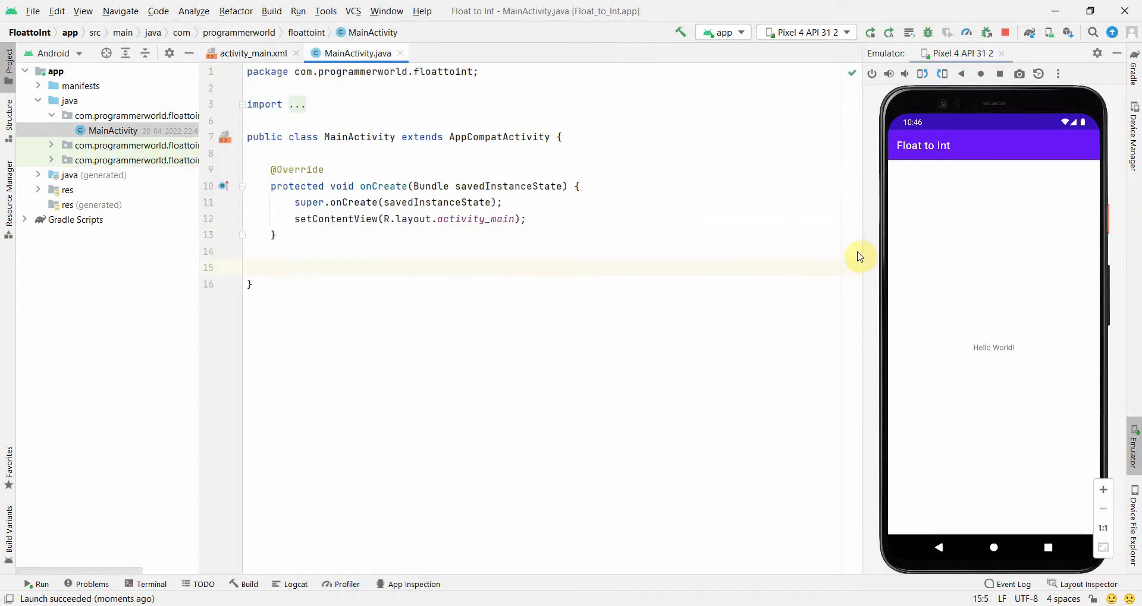
Step: Add an empty public void buttonConvertFloatToInt(View view) method to MainActivity
type("public void button")
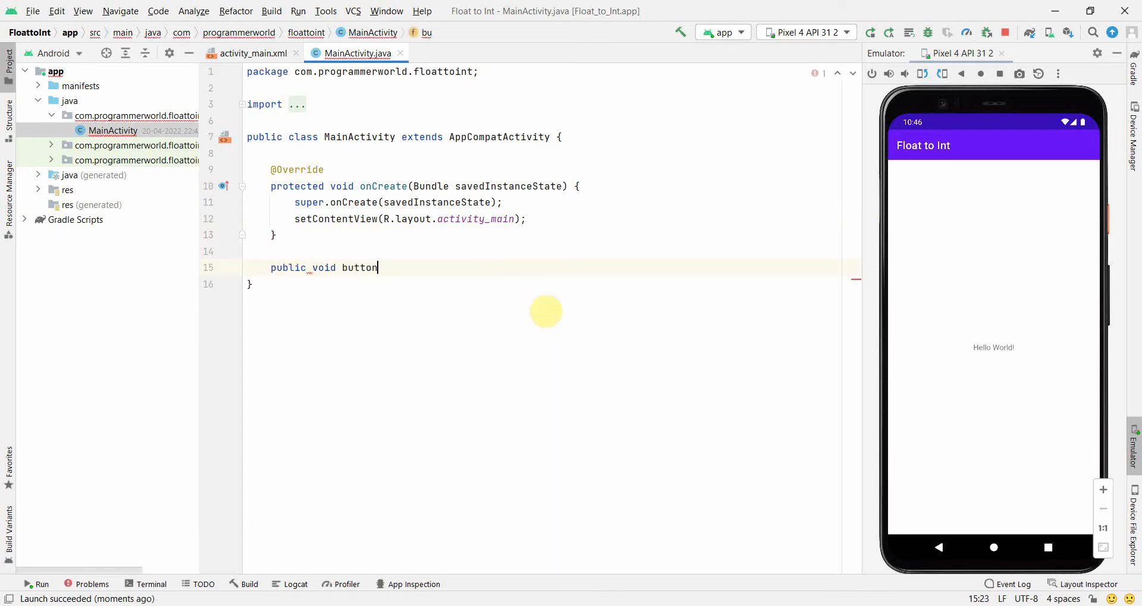
type("ConvetFloatToI")
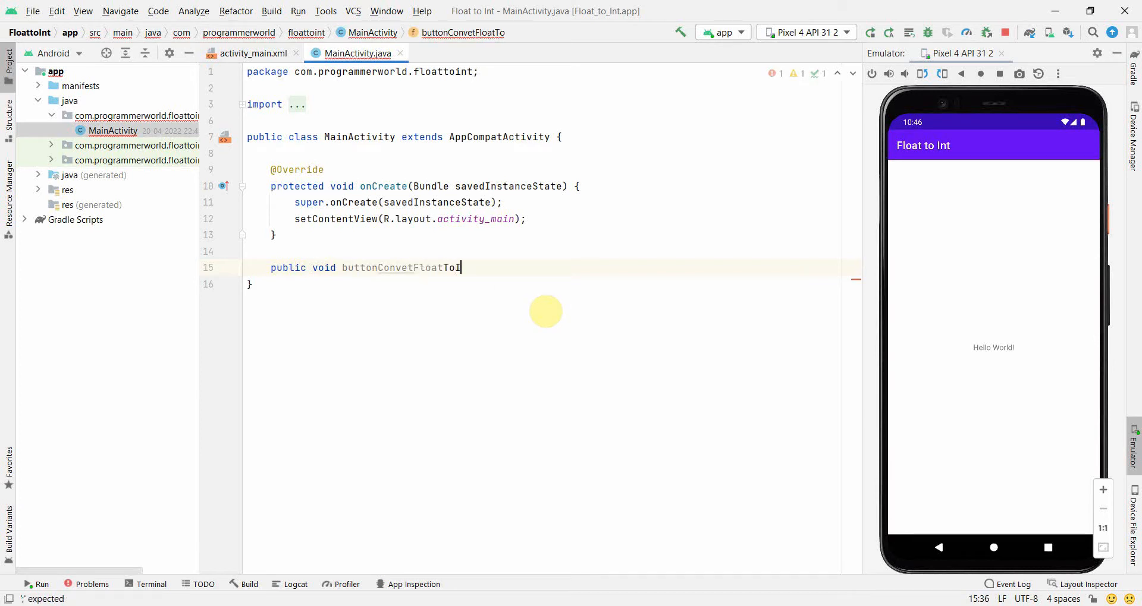
type("nt(View view){")
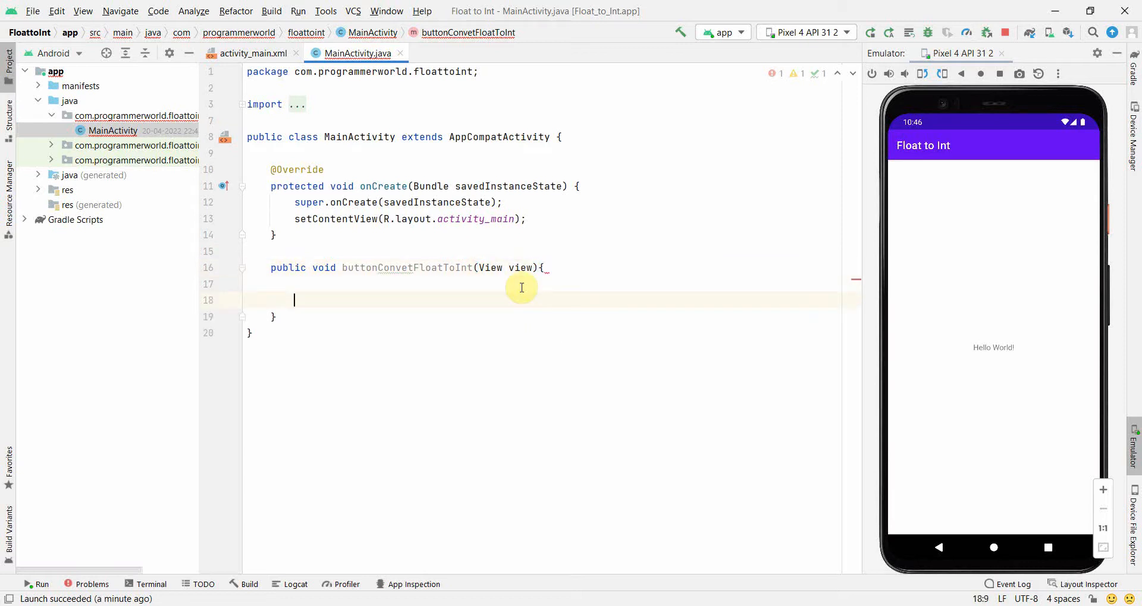
Step: Declare private EditText editTextFloat and bind it to R.id.editTextNumberDecimal in onCreate
left_click(414, 268)
type("r")
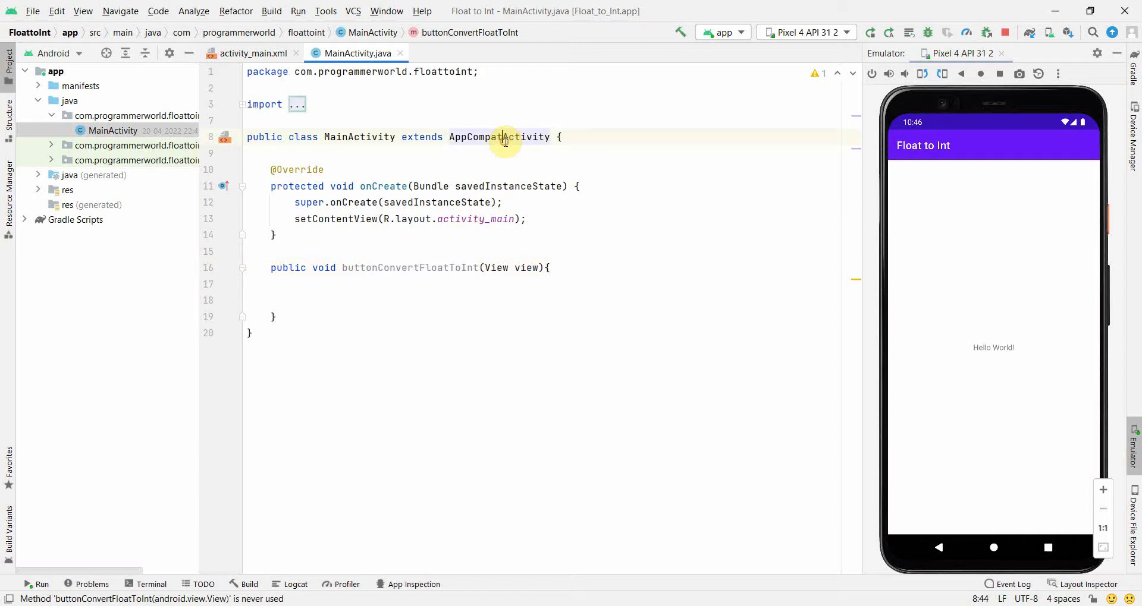
type("private EditText editTextFlot")
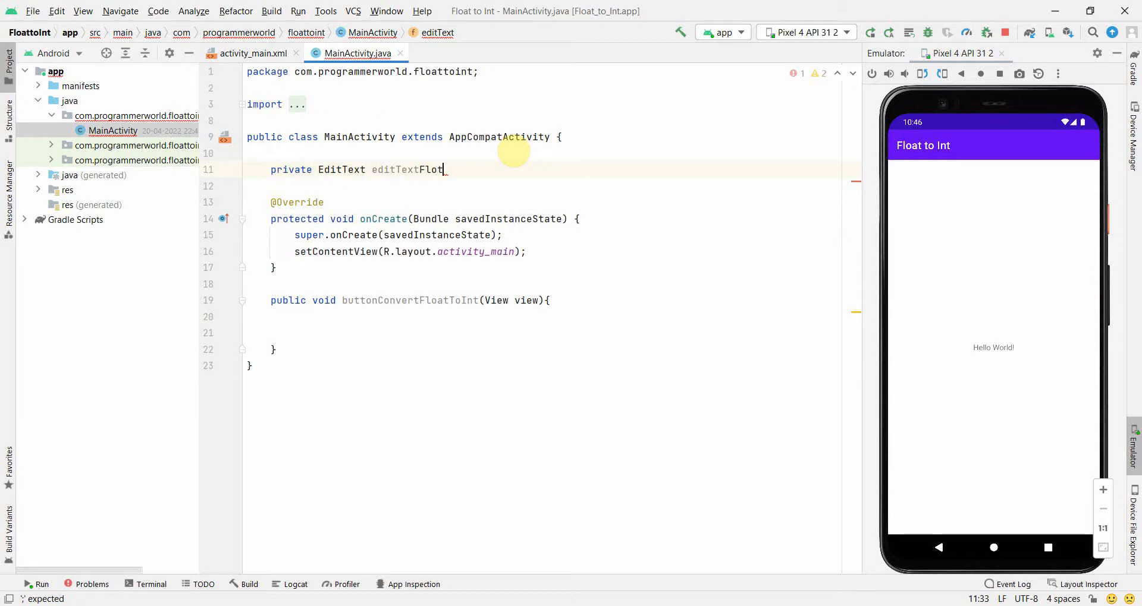
type("at;")
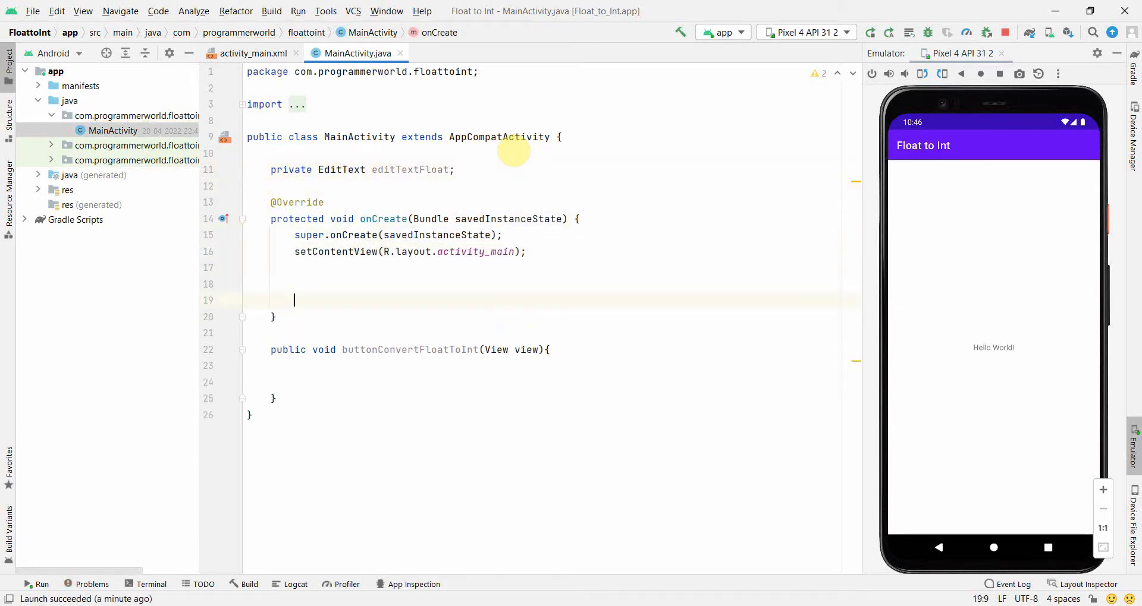
type("editTextFloat = findViewById(")
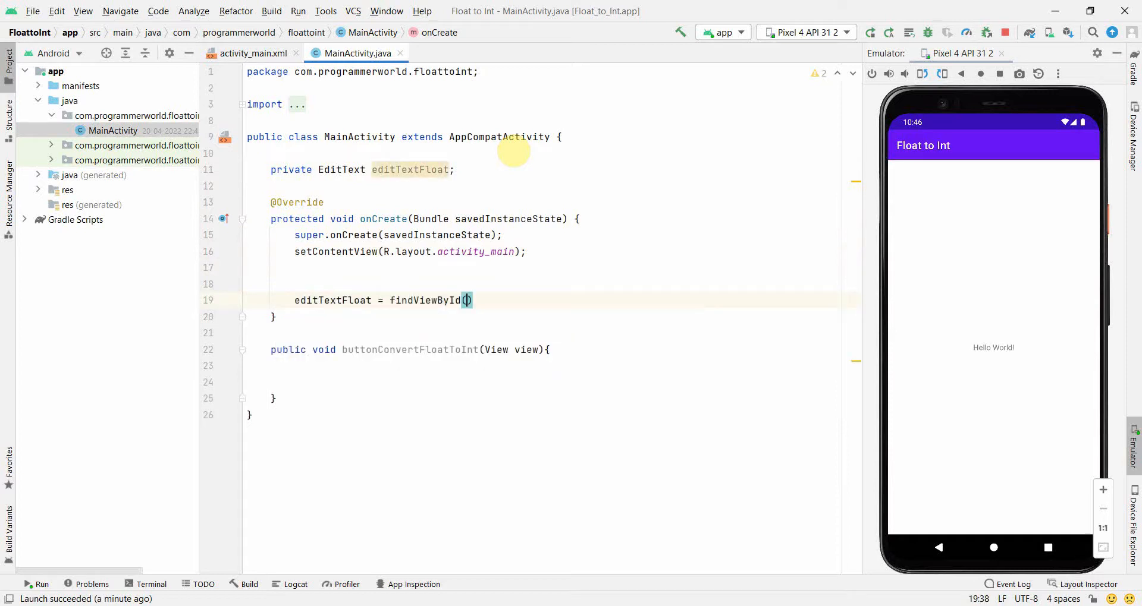
type("R.id.")
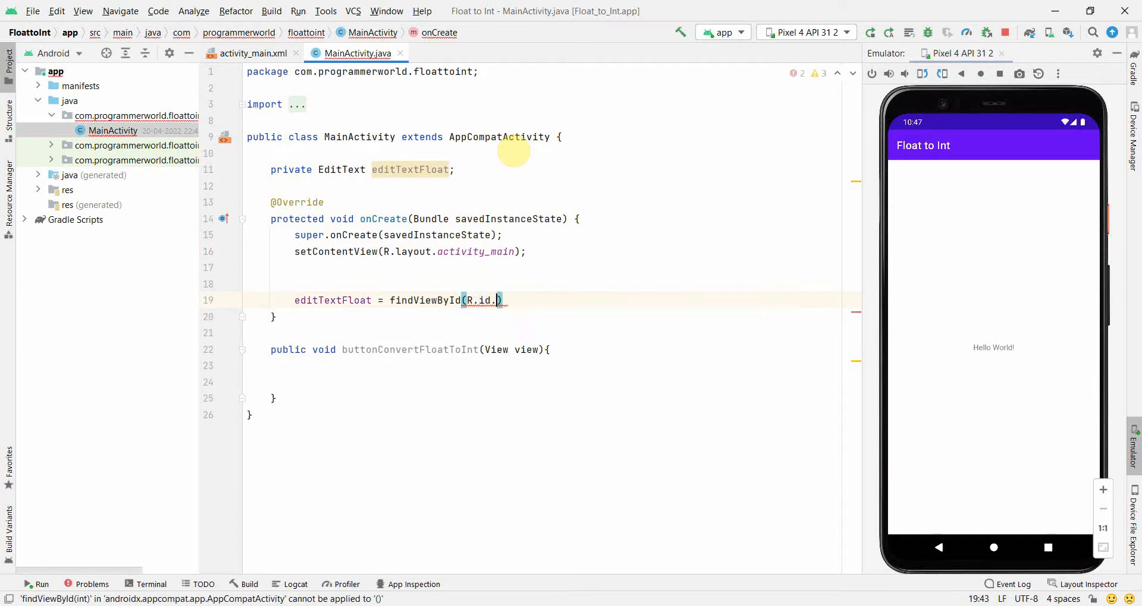
type("editTextNumberDecimal")
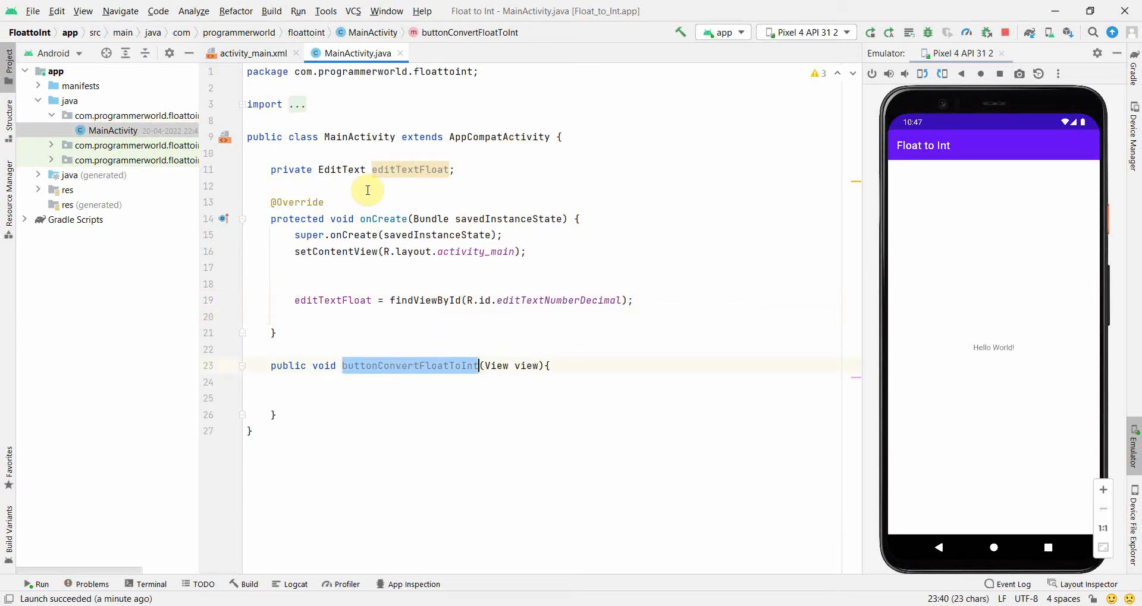
Step: Set the Convert Float to Int button's onClick attribute to buttonConvertFloatToInt
left_click(251, 53)
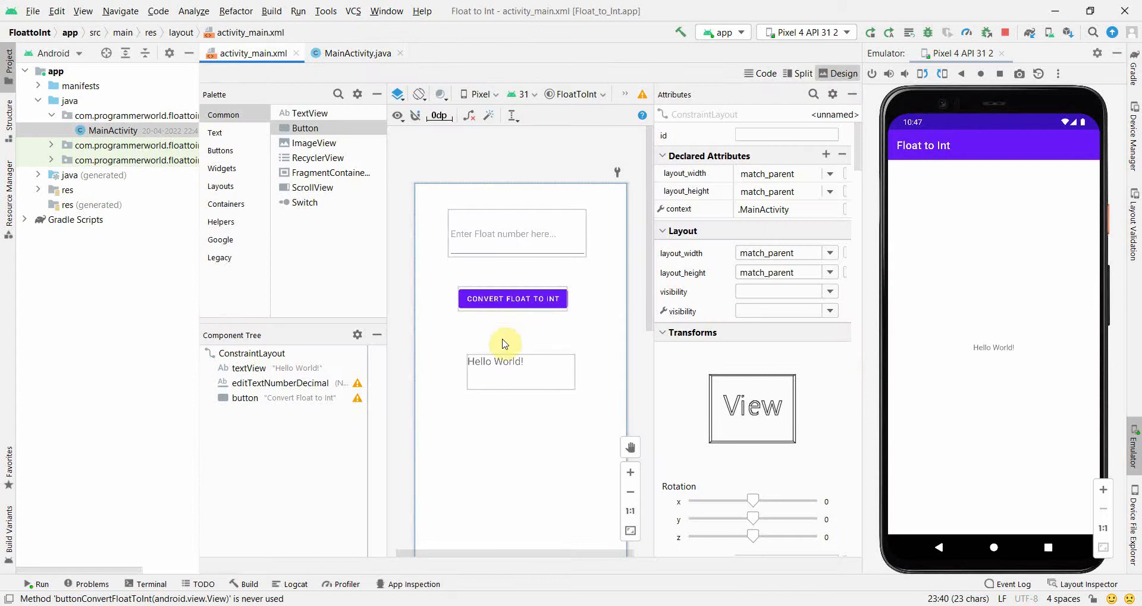
left_click(512, 298)
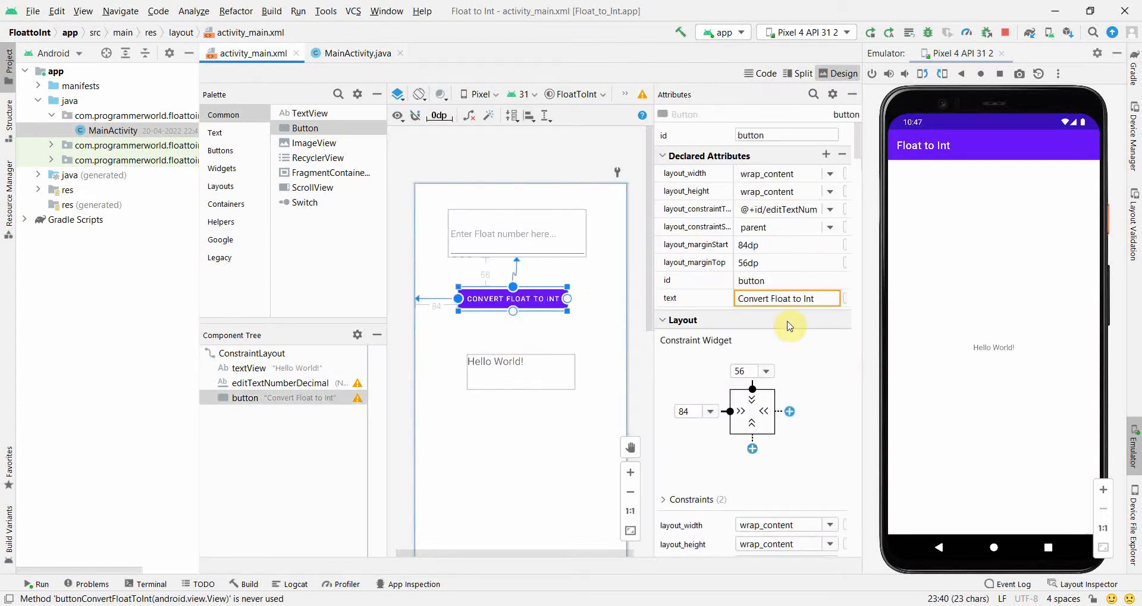
scroll("down", 3)
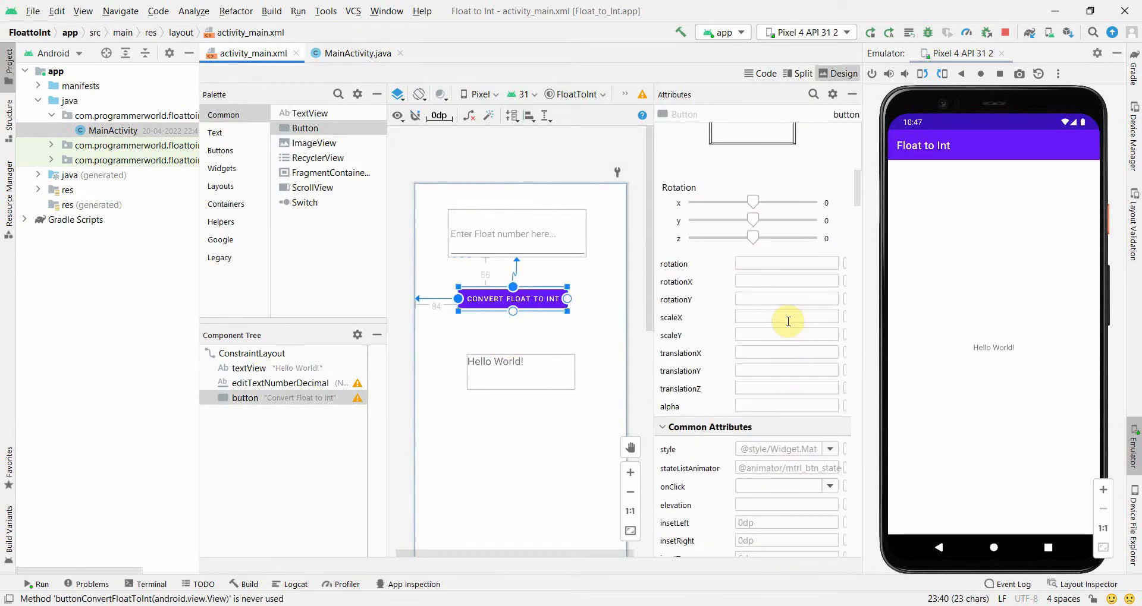
left_click(828, 487)
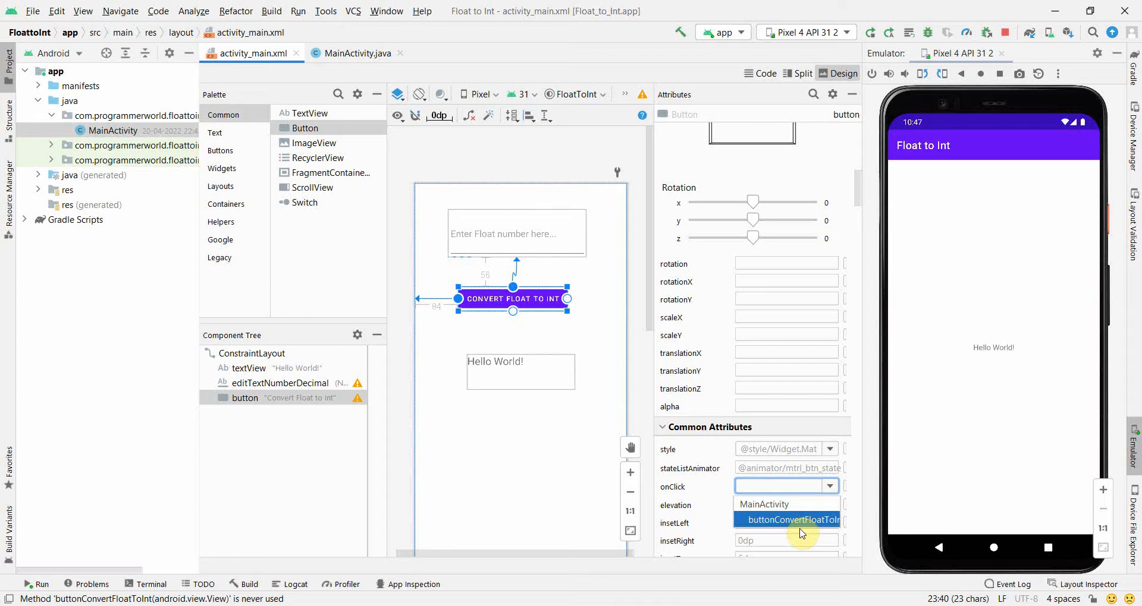
left_click(795, 520)
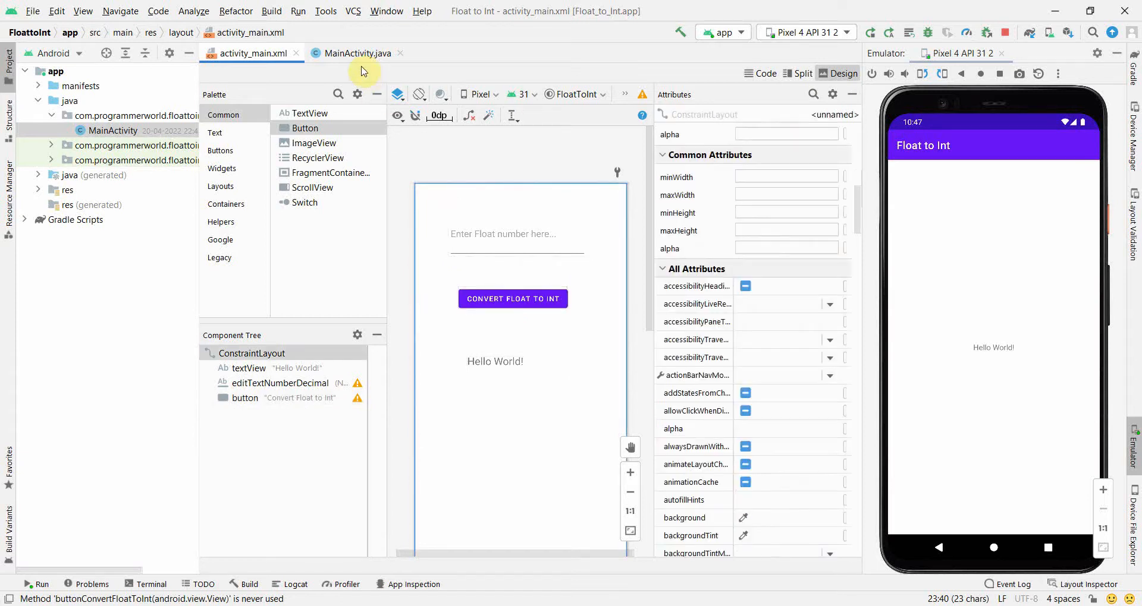
left_click(357, 53)
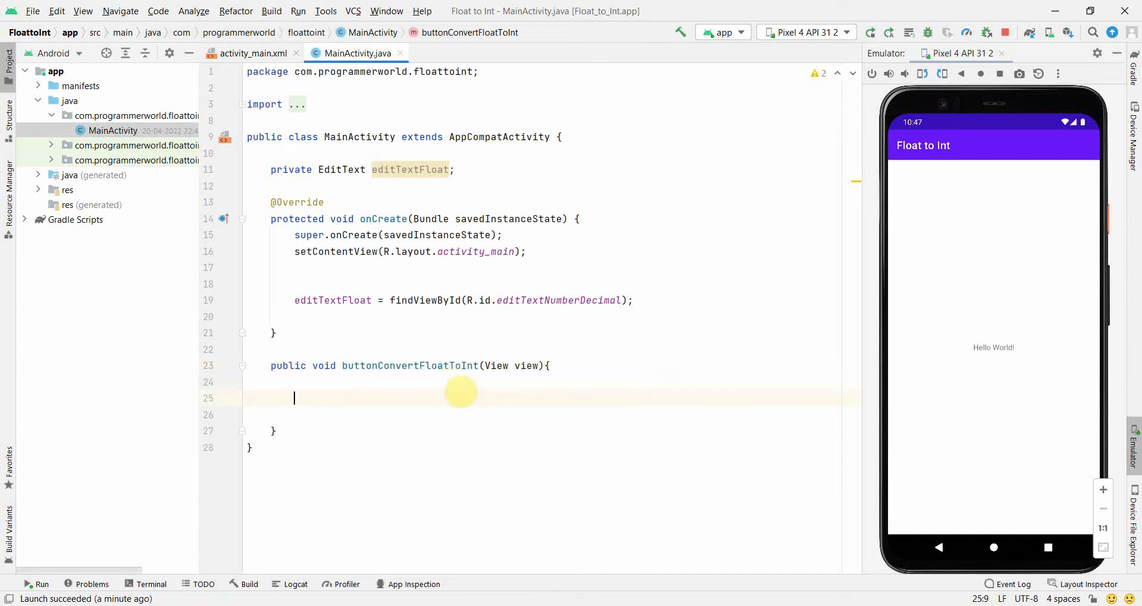
Step: Add 'private TextView textView;' and assign findViewById(R.id.textView) in onCreate
key("enter")
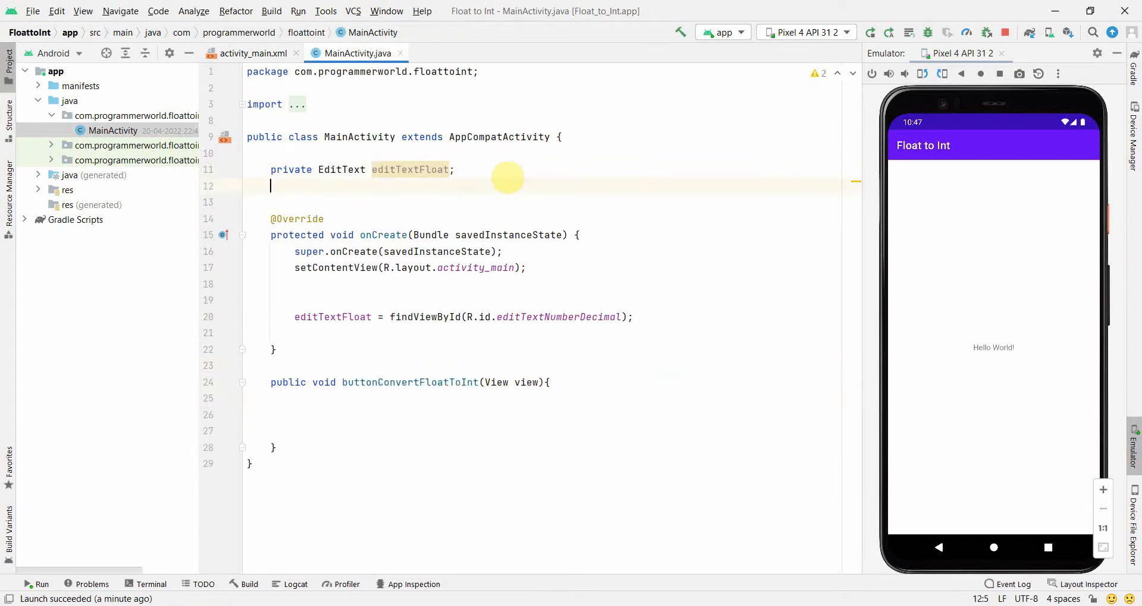
type("private")
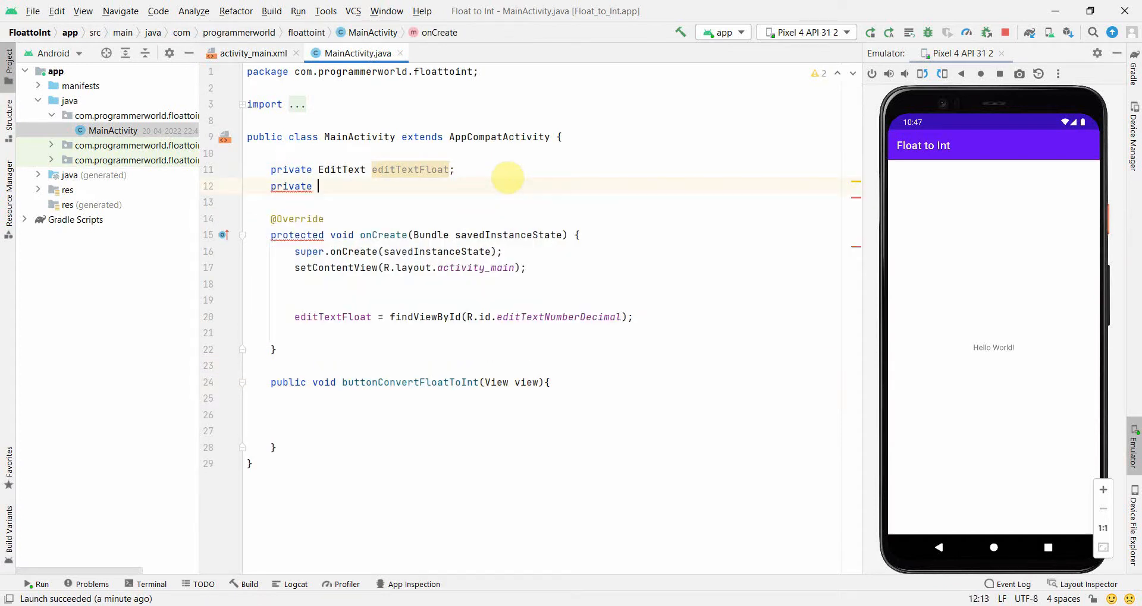
type("TextView")
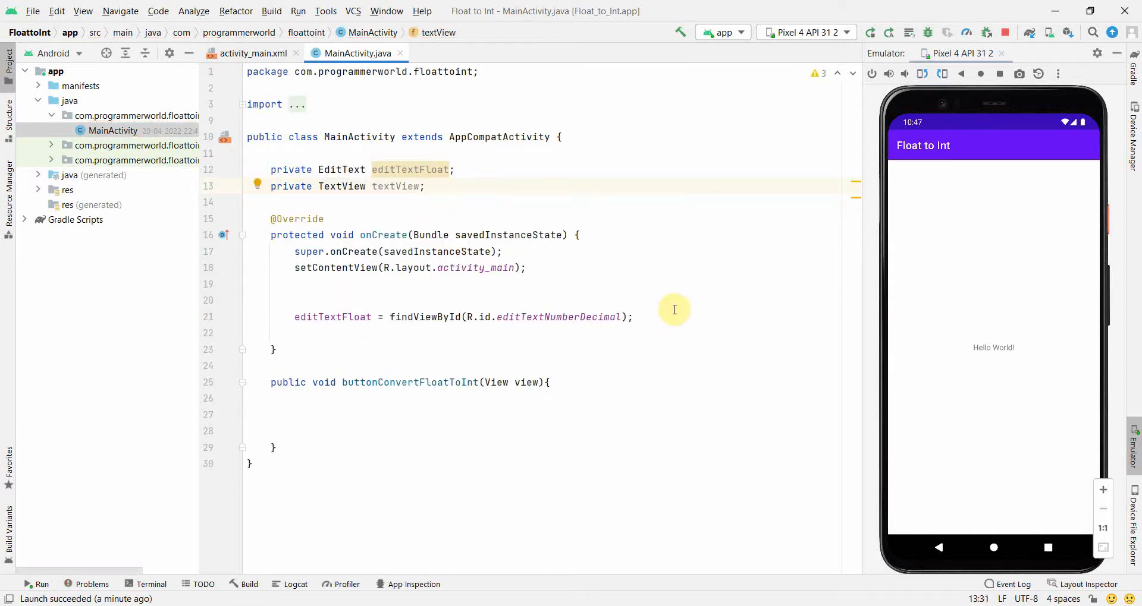
type("te")
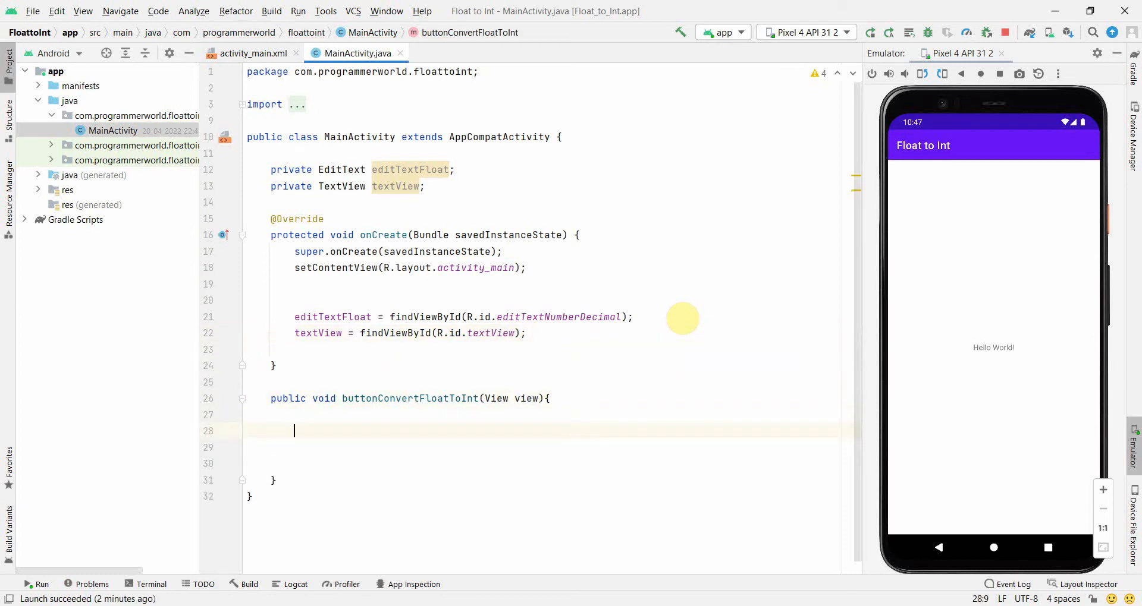
mouse_move(408, 358)
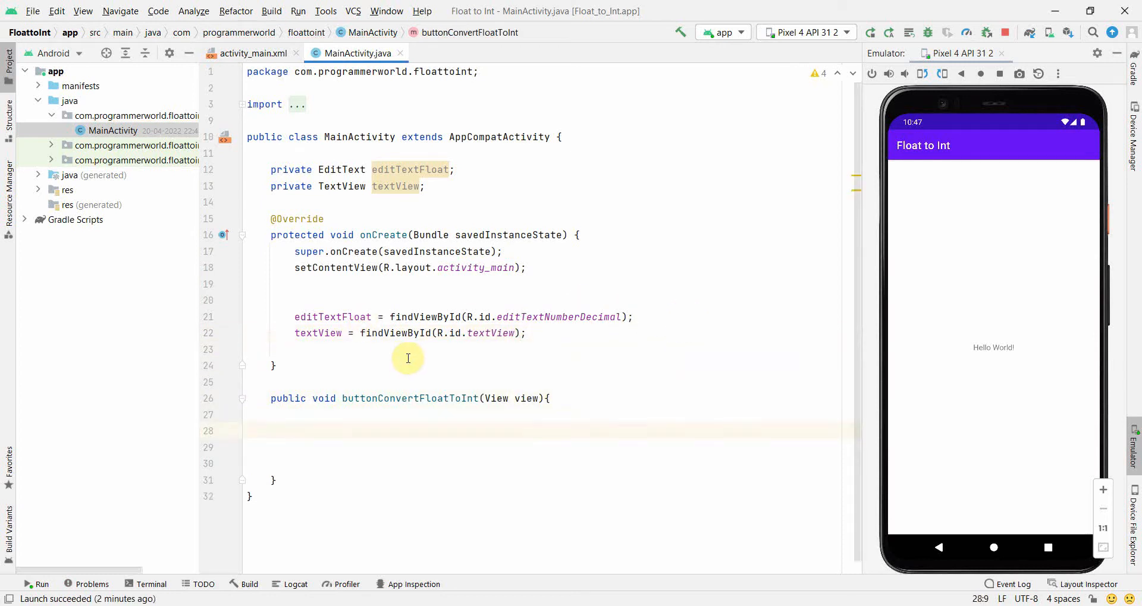
Step: Parse the input into Float floatInput = Float.valueOf(editTextFloat.getText().toString())
type("Float_")
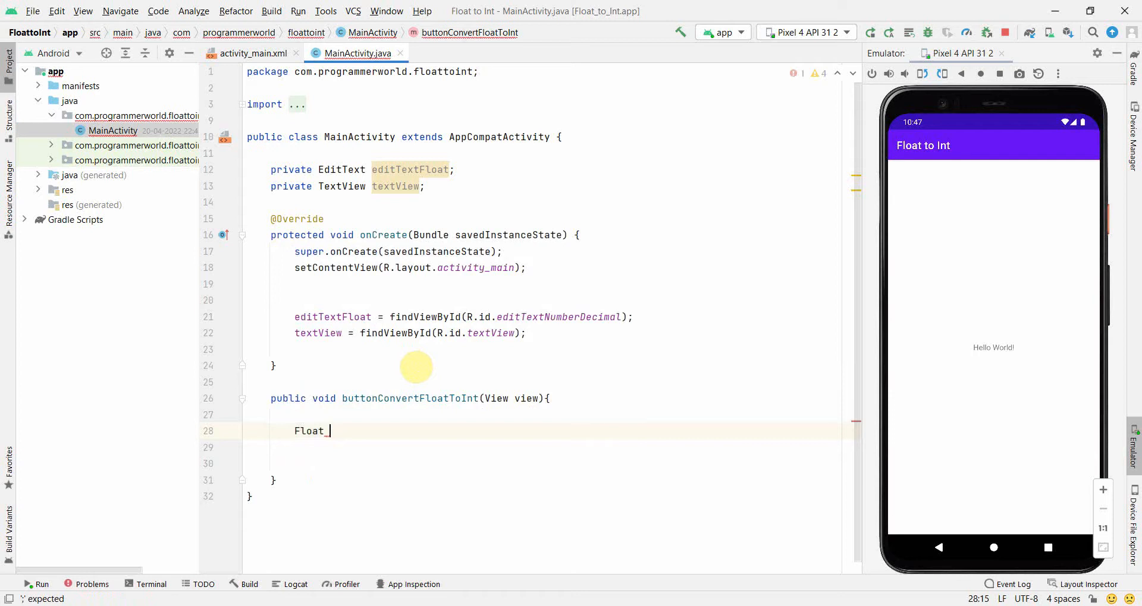
type("floatInput =")
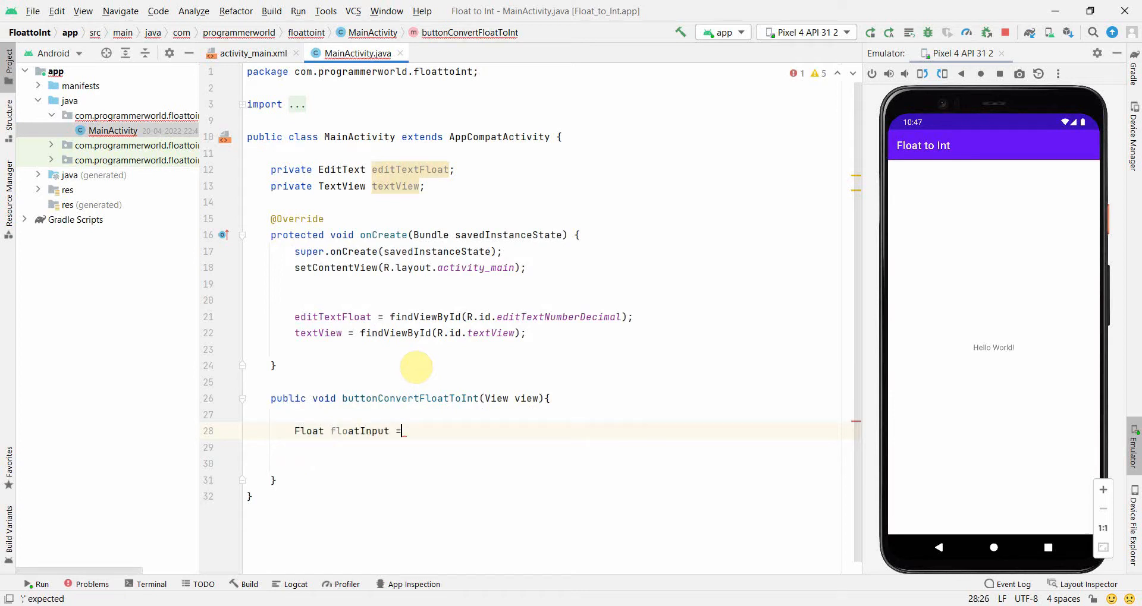
type("Float.valueOf(")
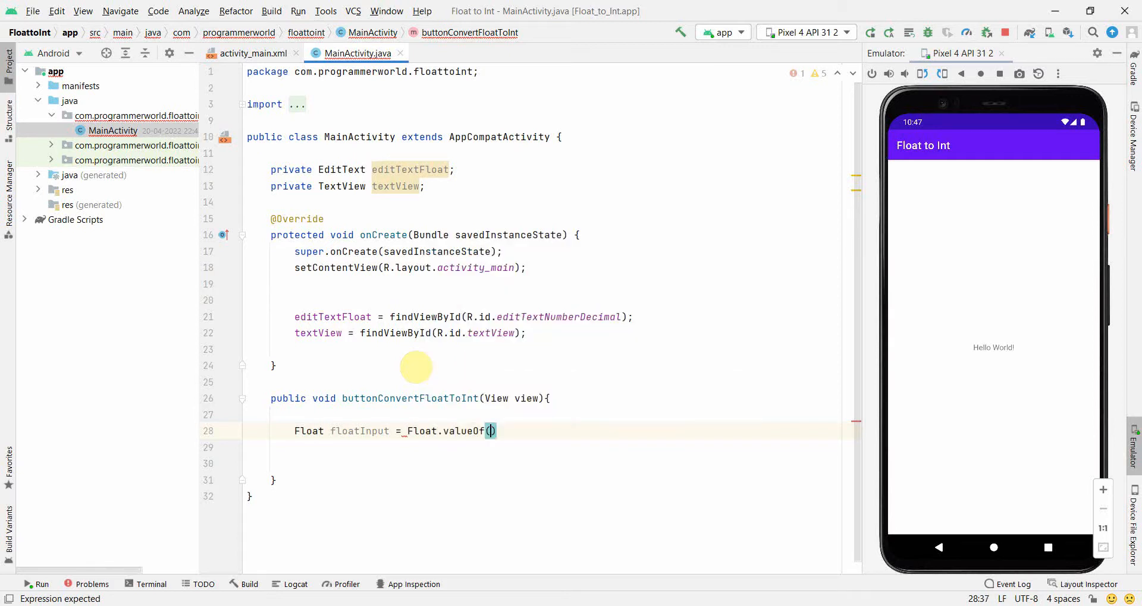
type("edi")
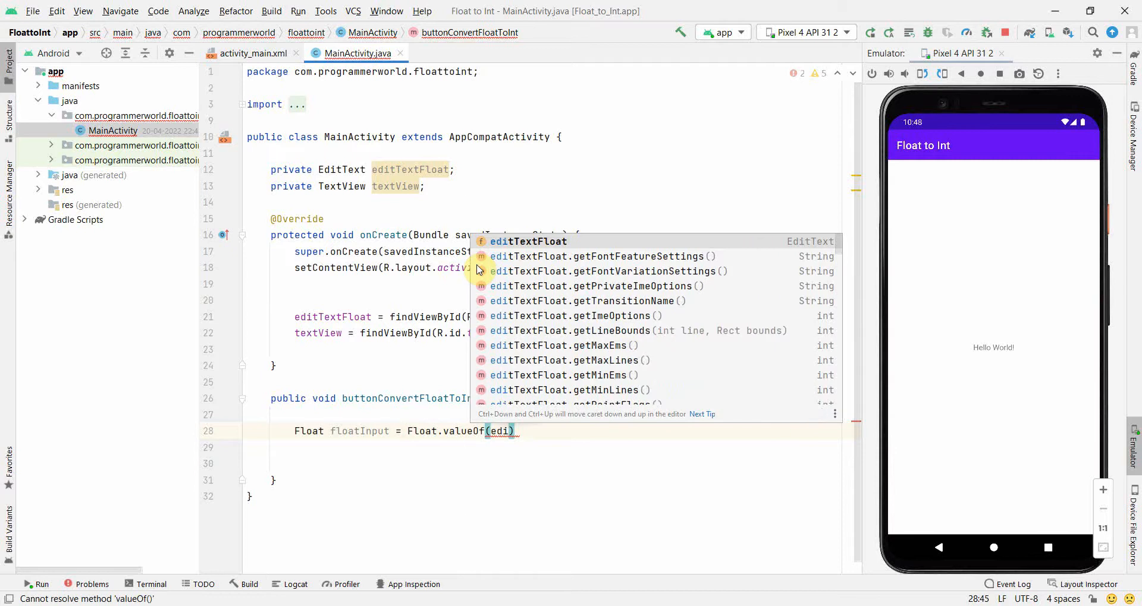
left_click(528, 241)
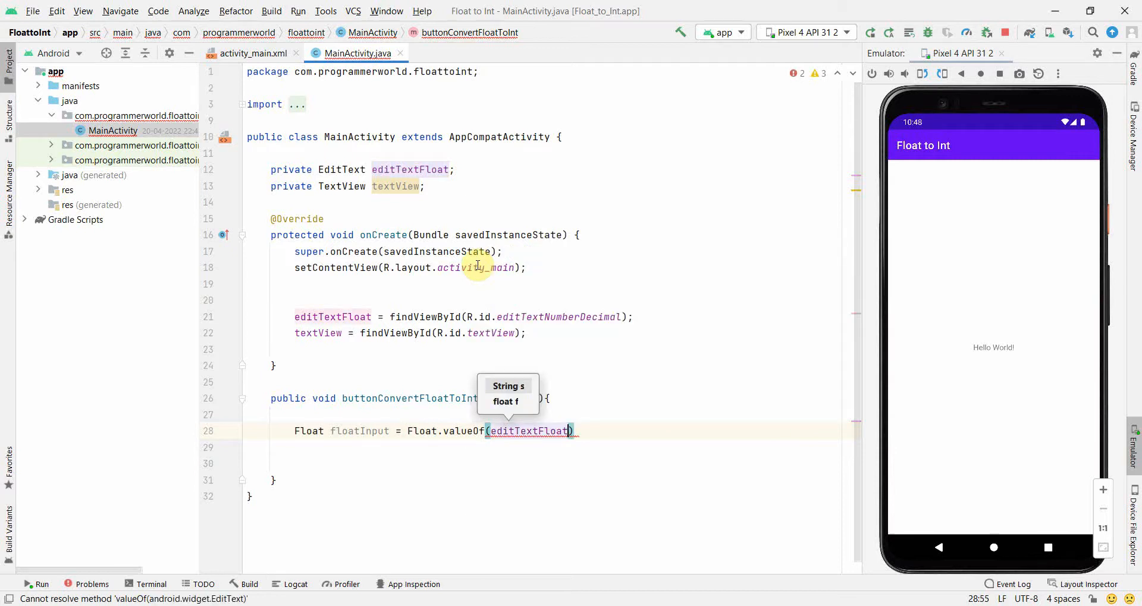
type(".ge")
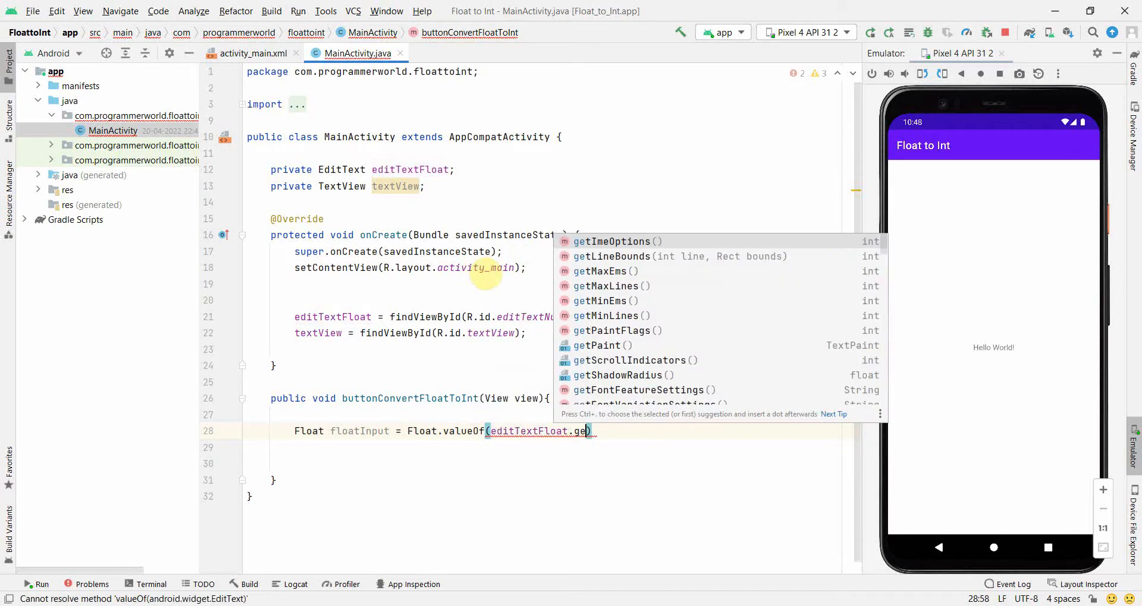
type("tText(")
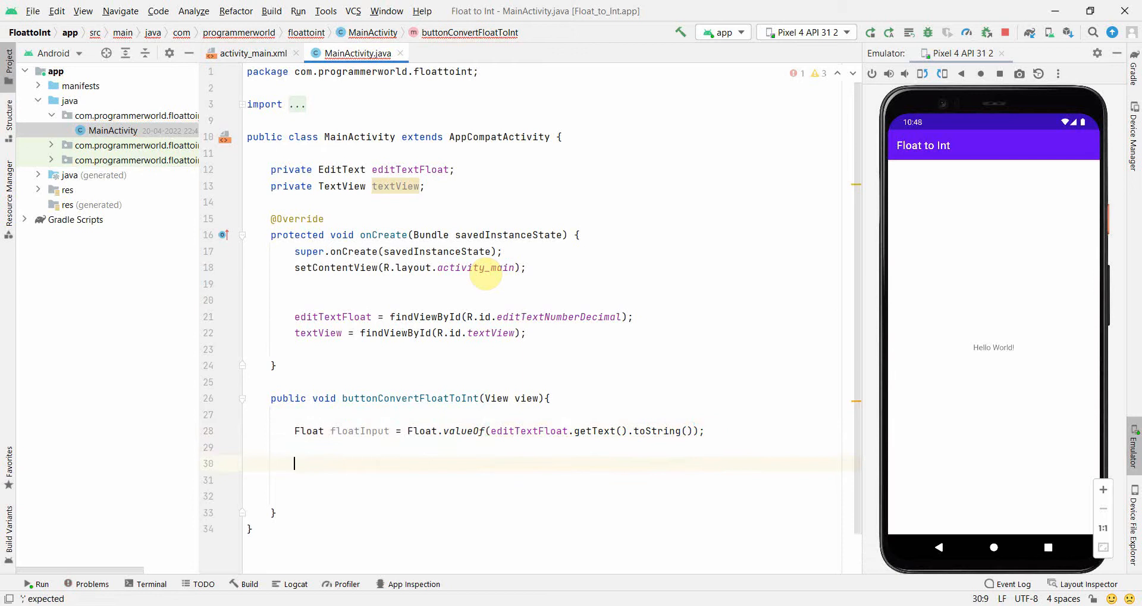
mouse_move(358, 431)
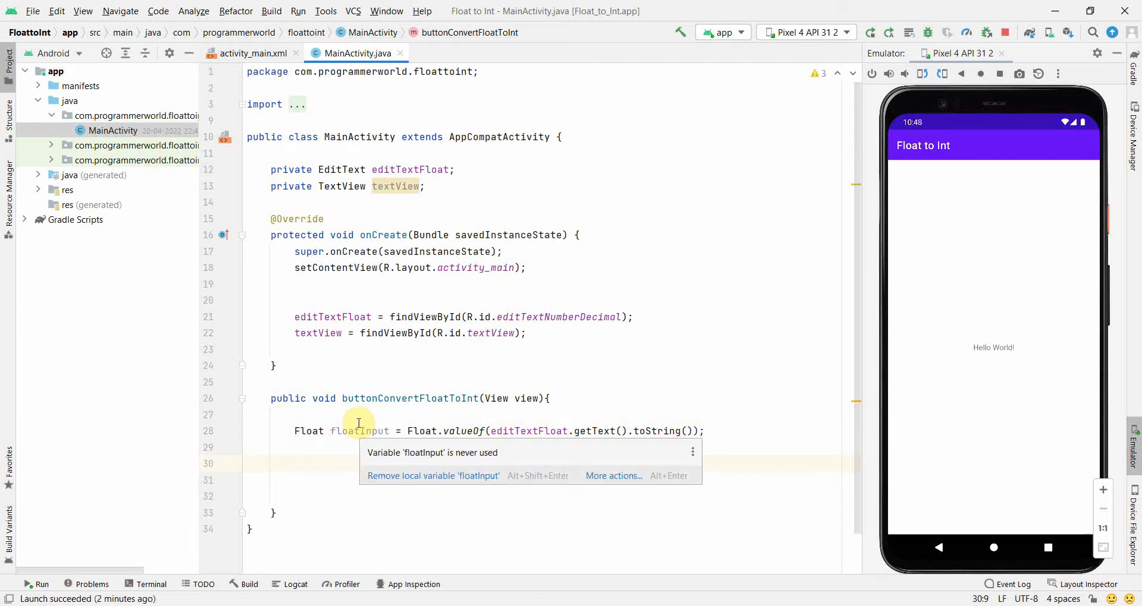
Step: Store Math.round(floatInput) in int intOutput
type("In")
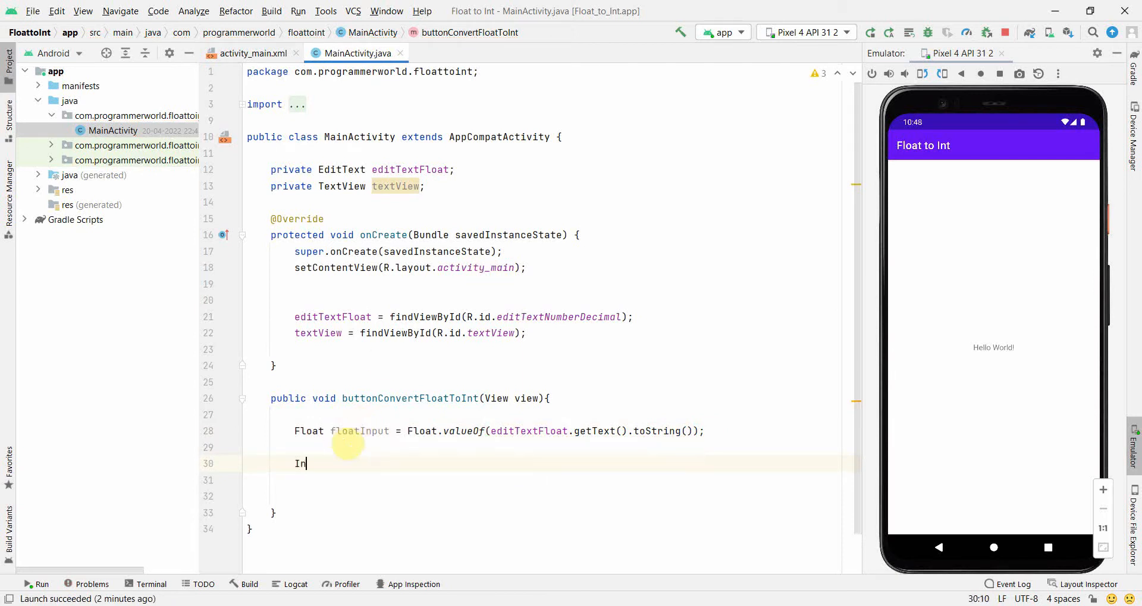
type("t_")
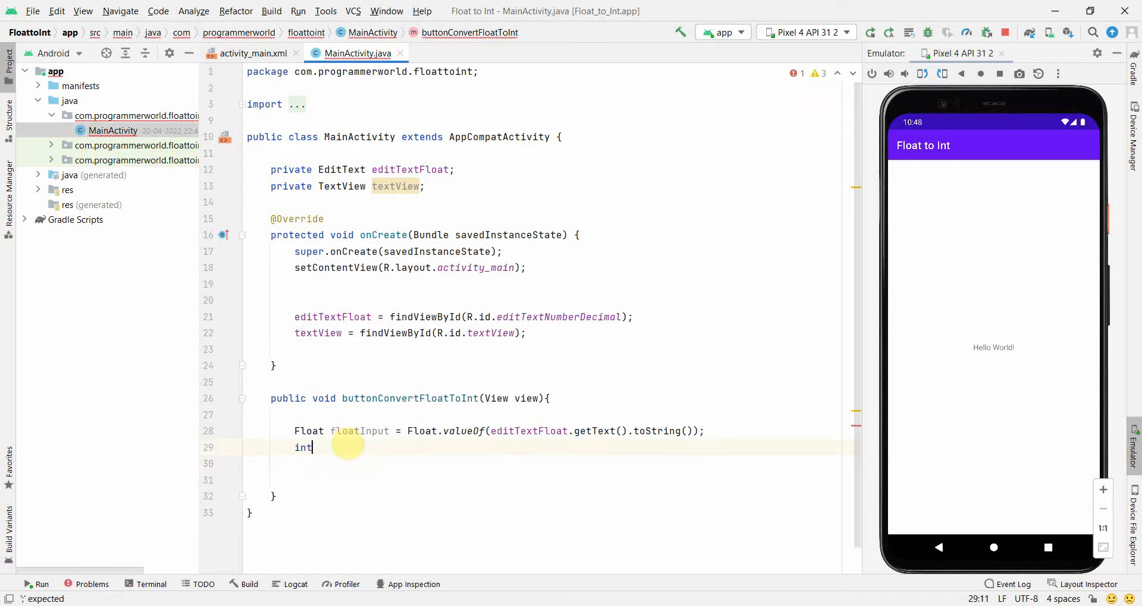
type("in")
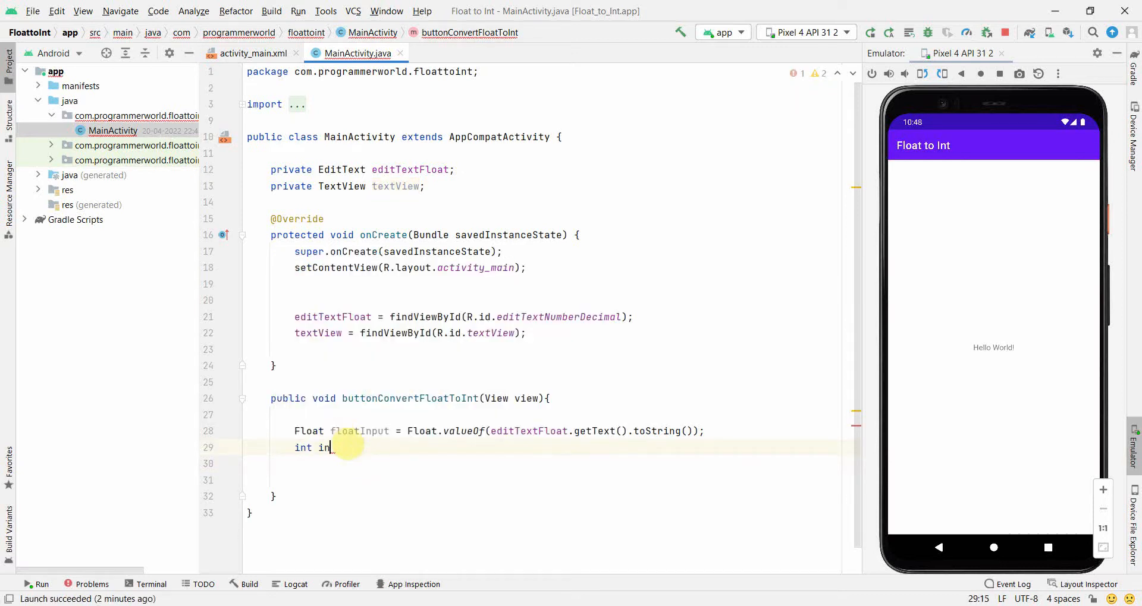
type("Output =")
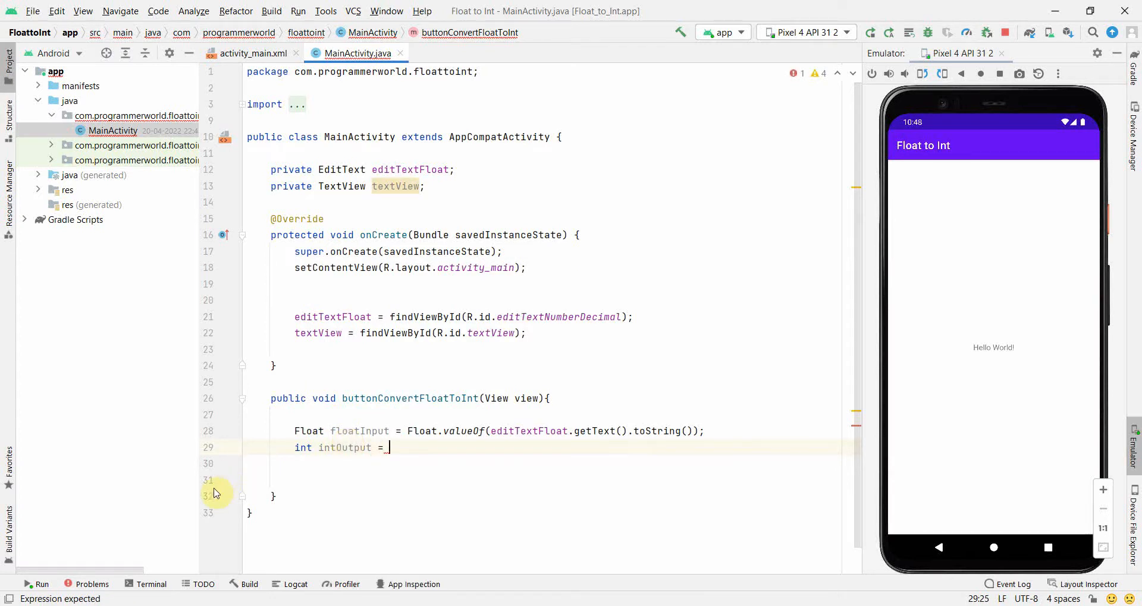
mouse_move(349, 431)
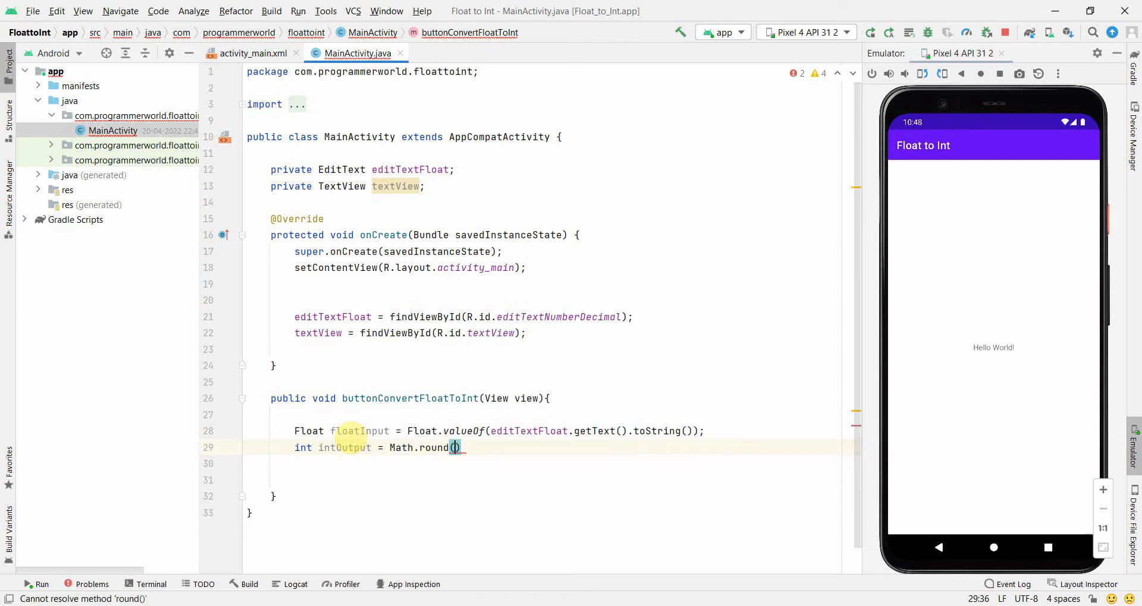
type("floatInput)")
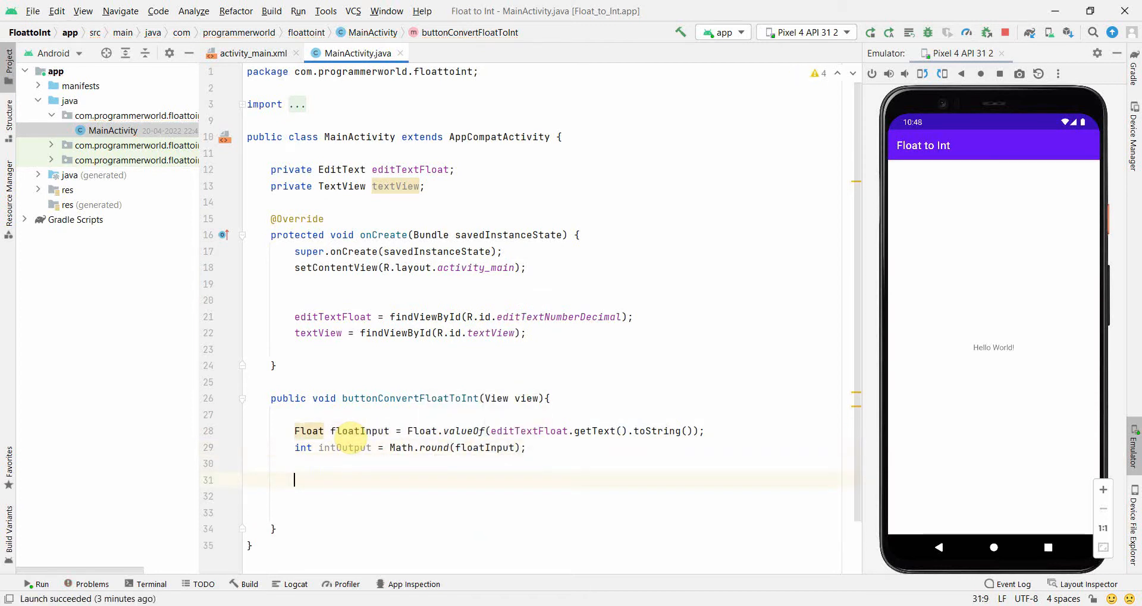
Step: Write textView.setText(String.valueOf(intOutput)); on line 31 and run the app on the emulator
type("textView.")
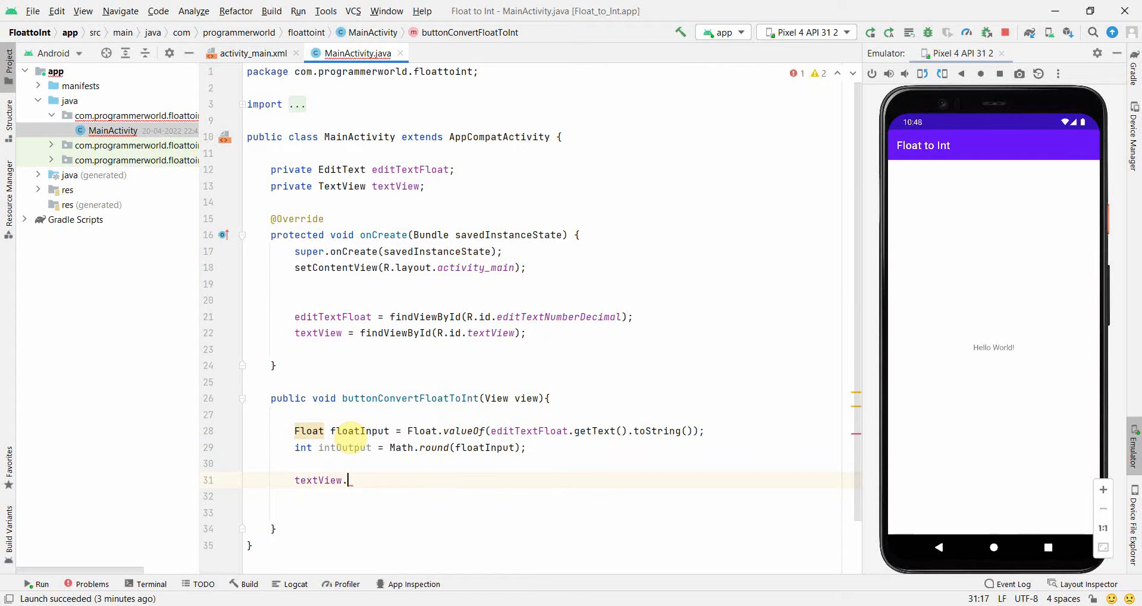
type("setText();")
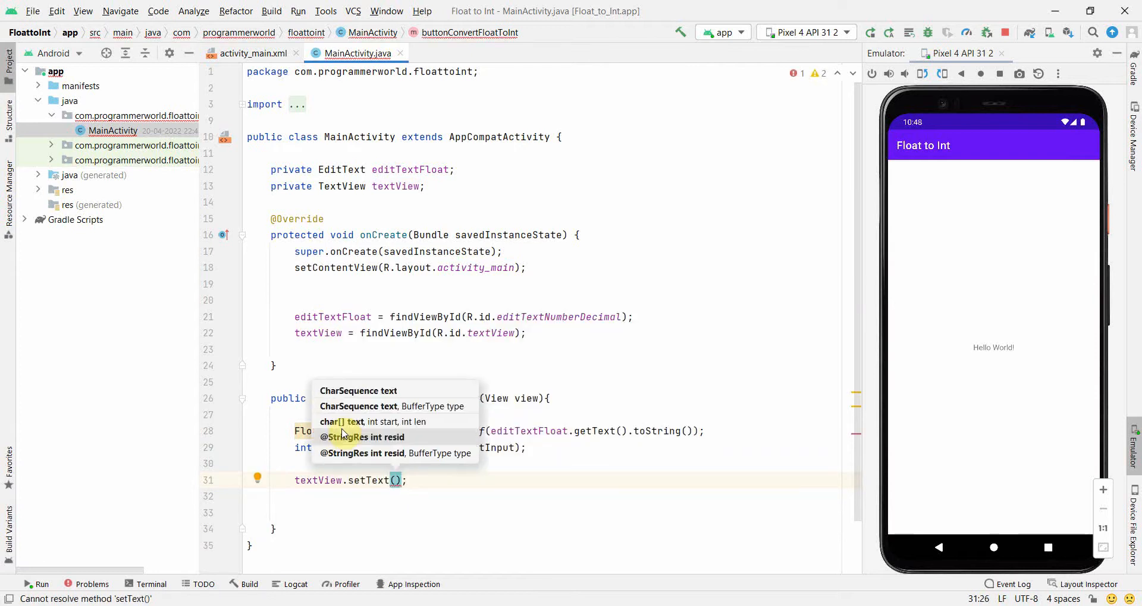
type("i")
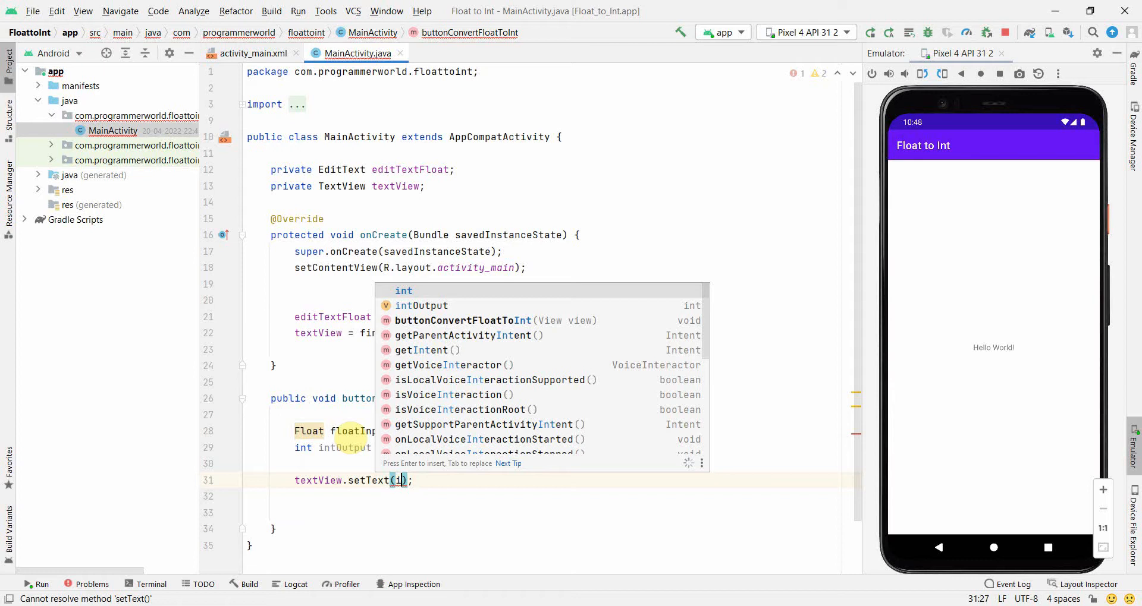
type("String")
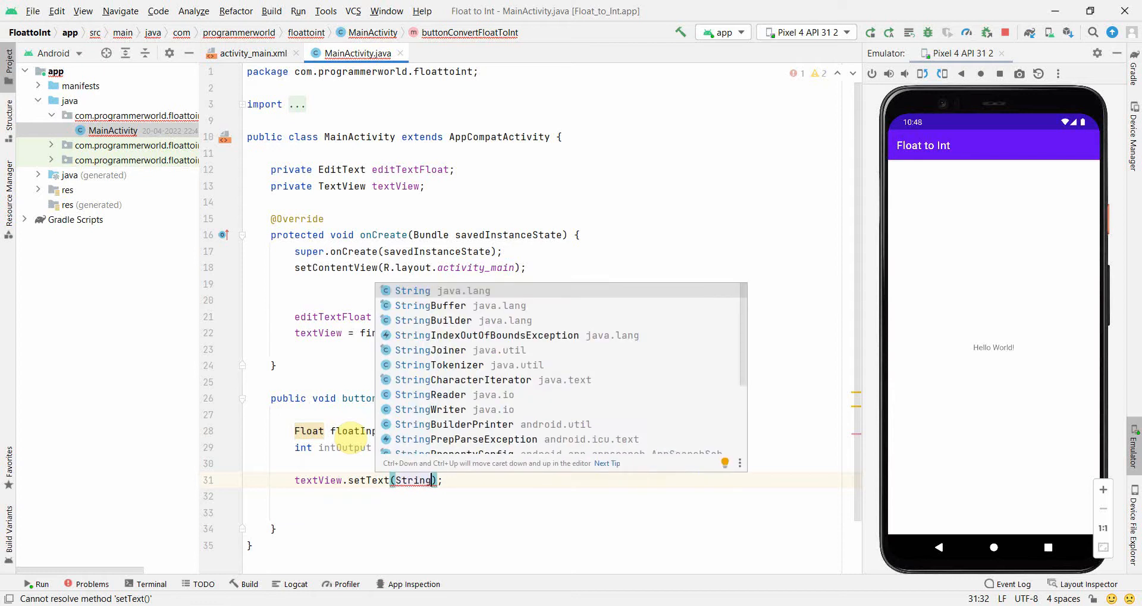
key("Escape")
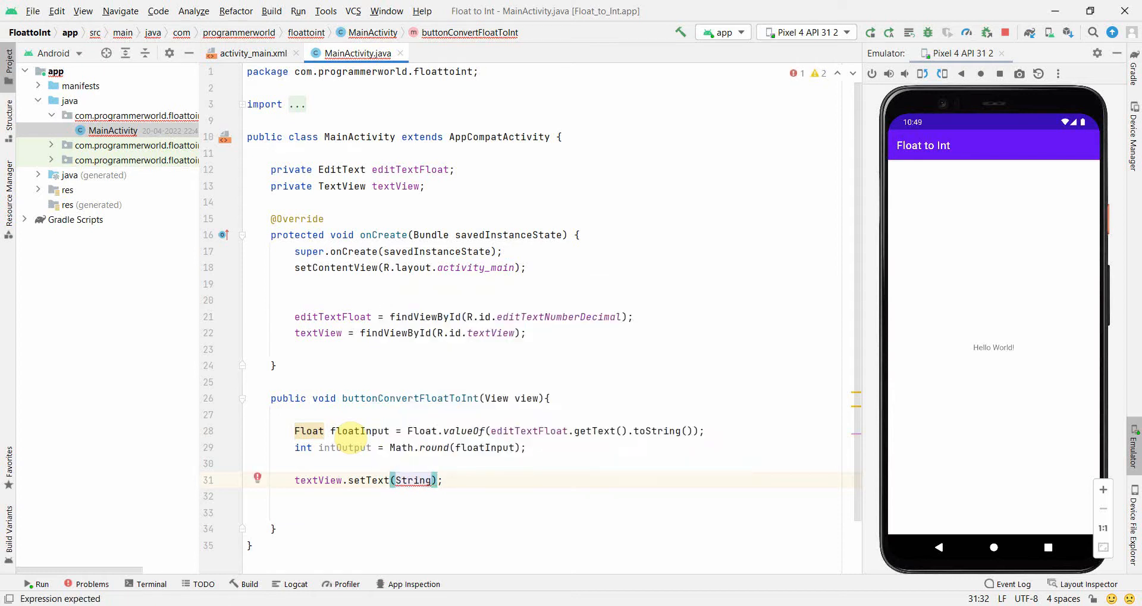
type(".valueOf(intOutput")
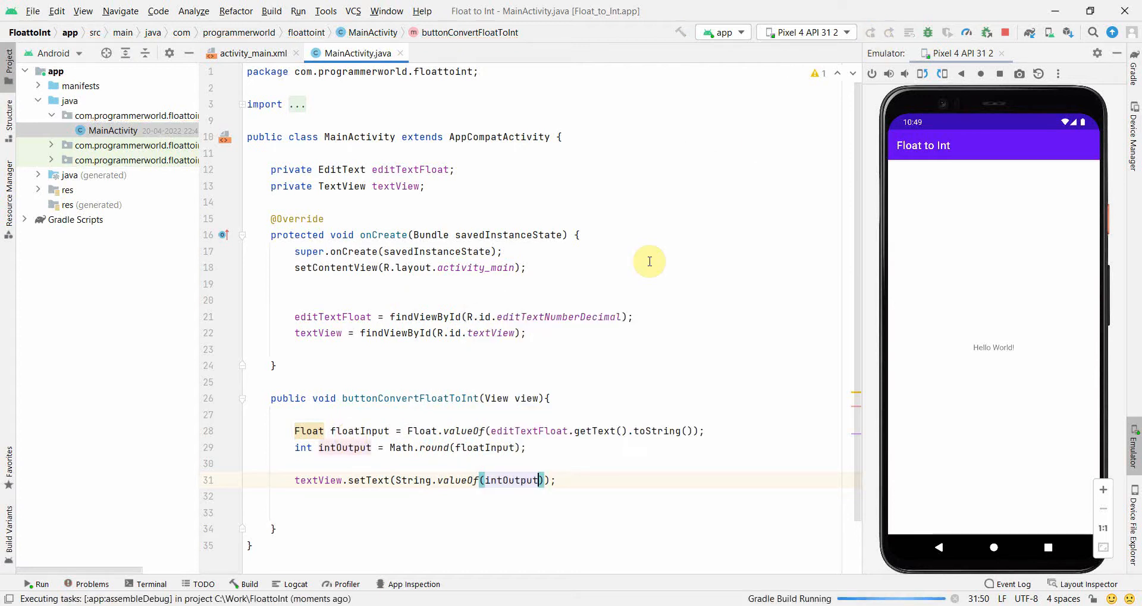
mouse_move(496, 500)
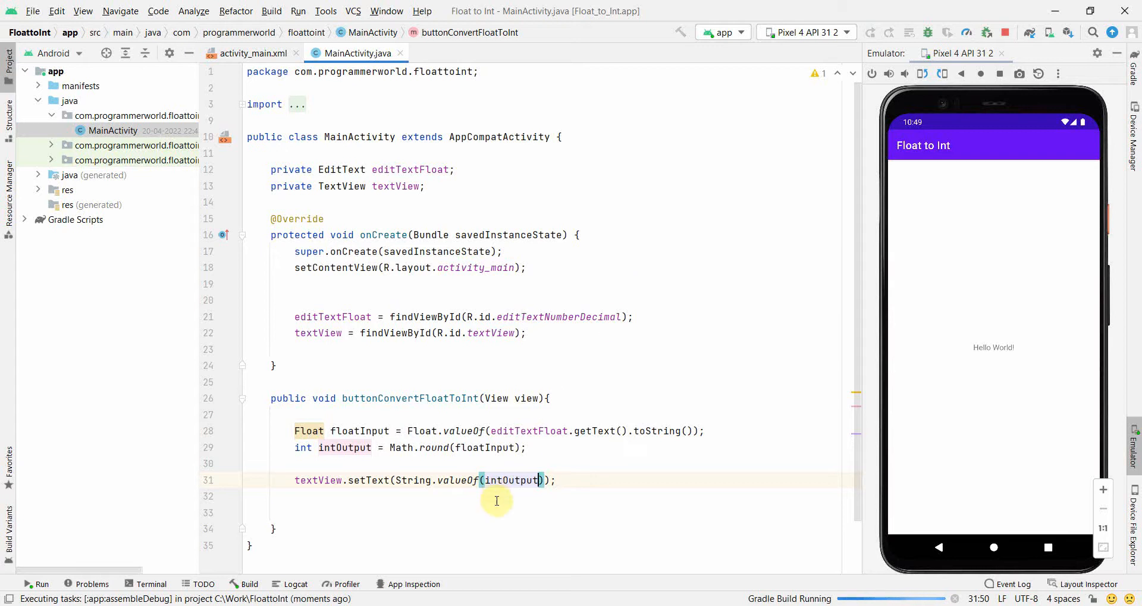
key("Enter")
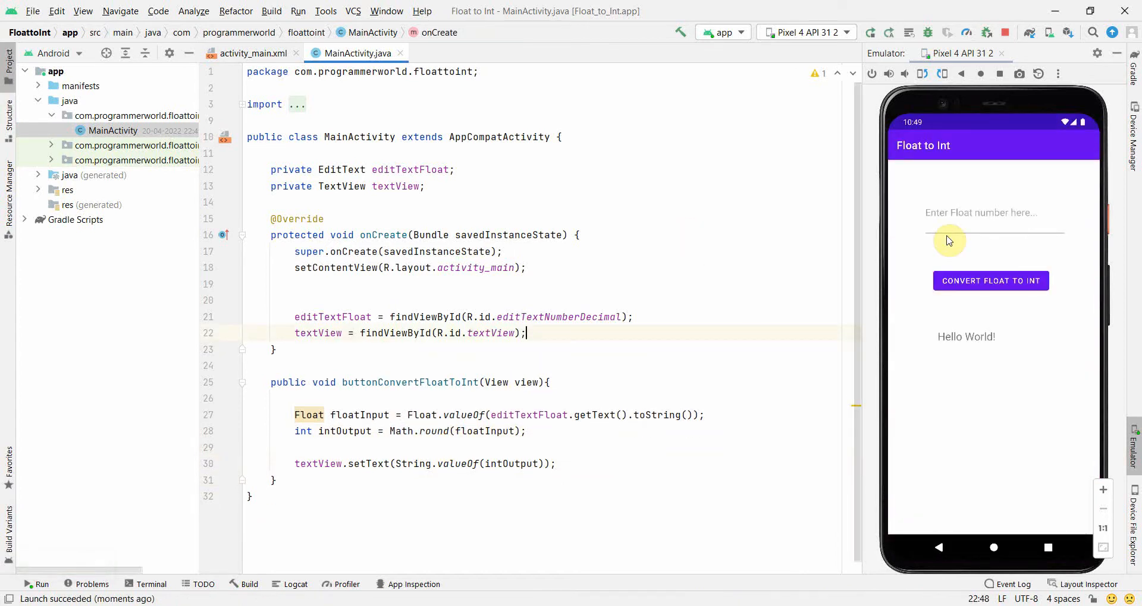
Step: Test the app by converting 1.235 to 1 and 14568.245 to 14568
left_click(979, 213)
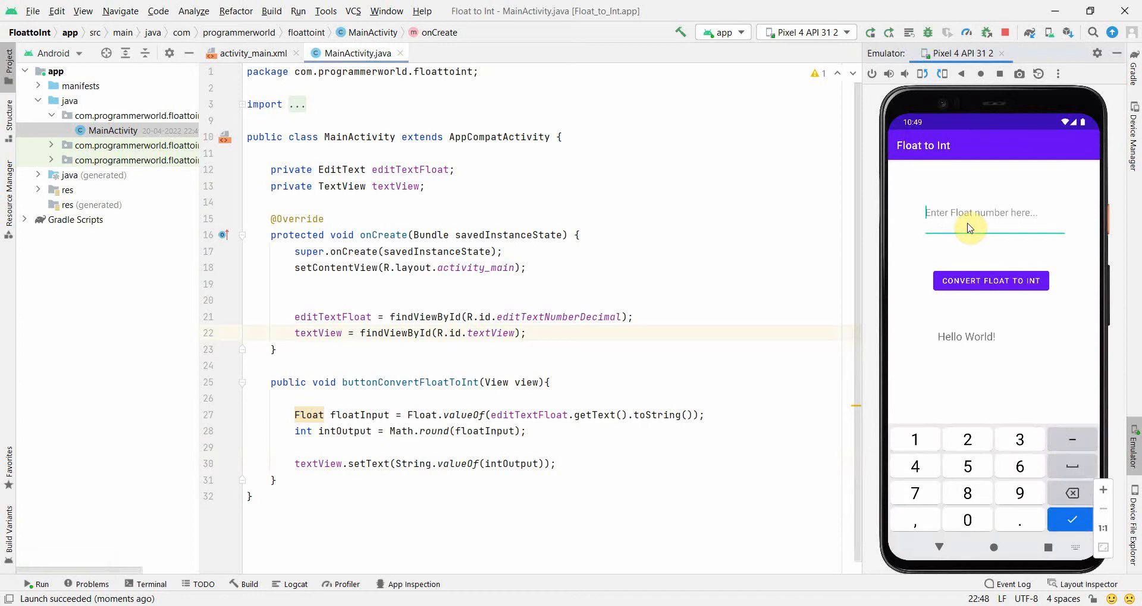
type("1.235")
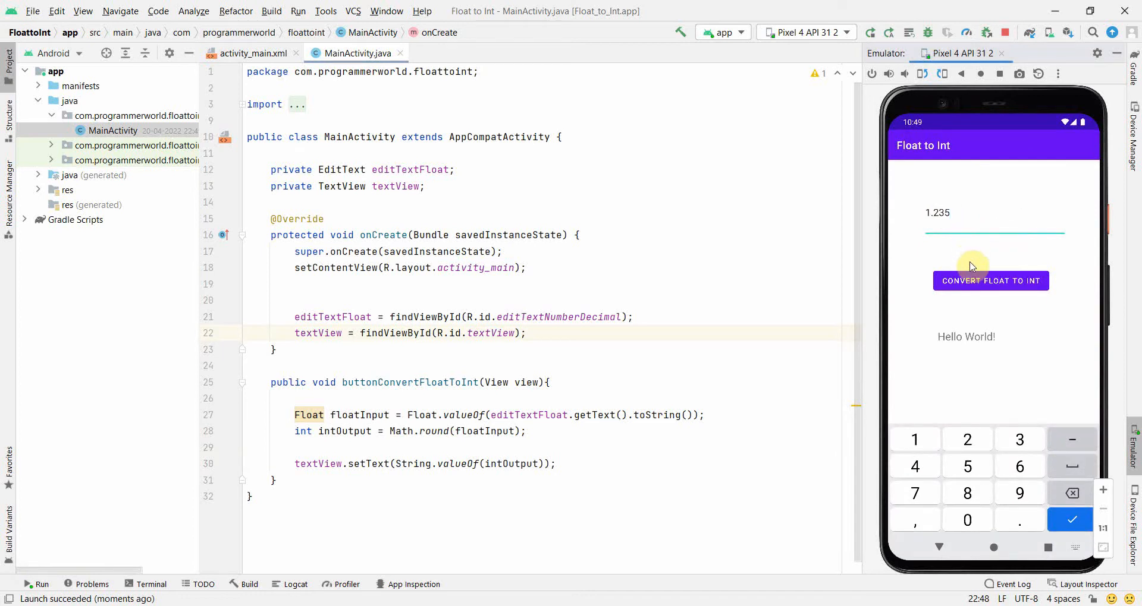
left_click(990, 281)
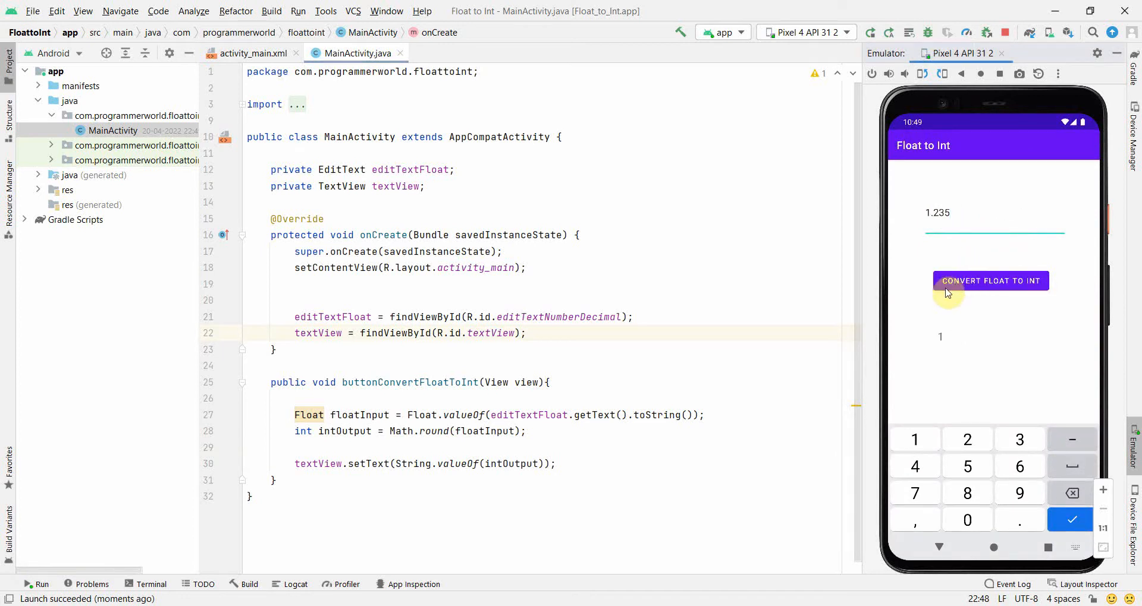
mouse_move(959, 227)
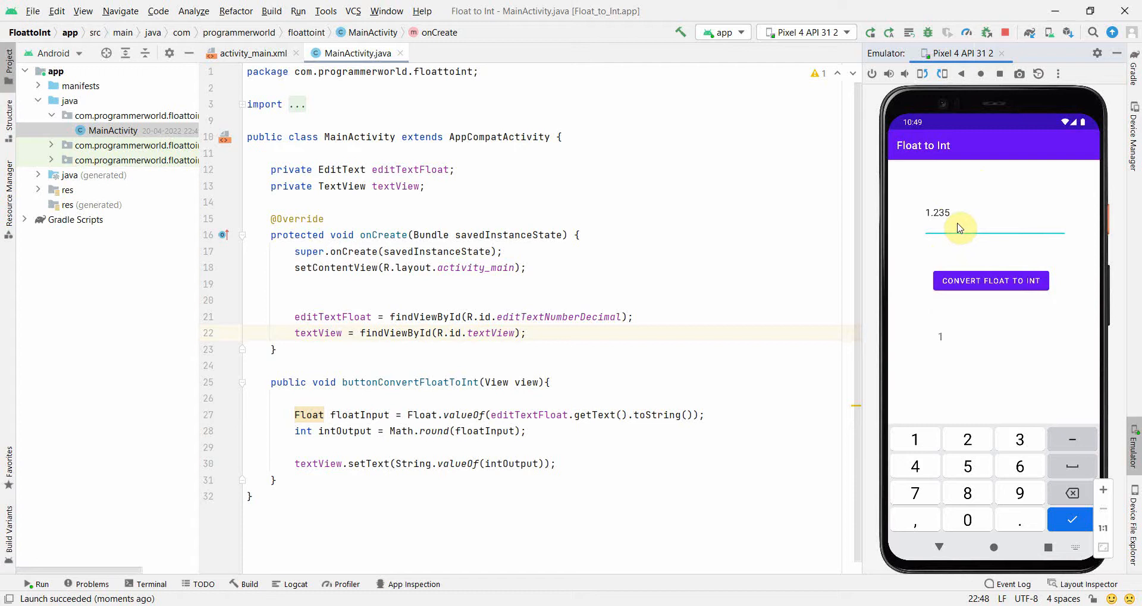
left_click(1071, 493)
type("14568.245")
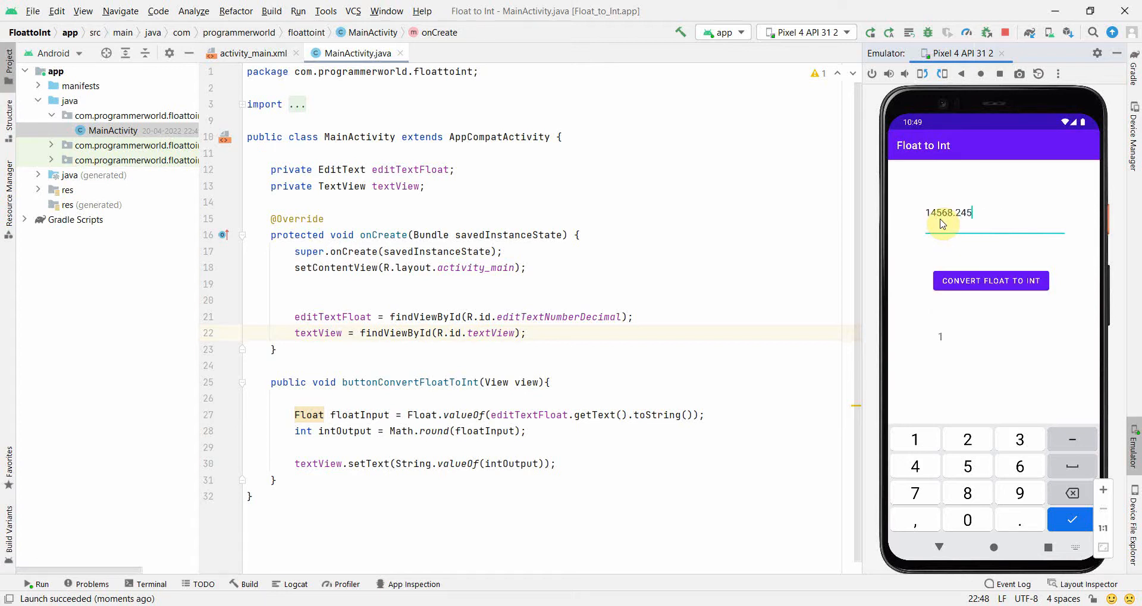
left_click(989, 281)
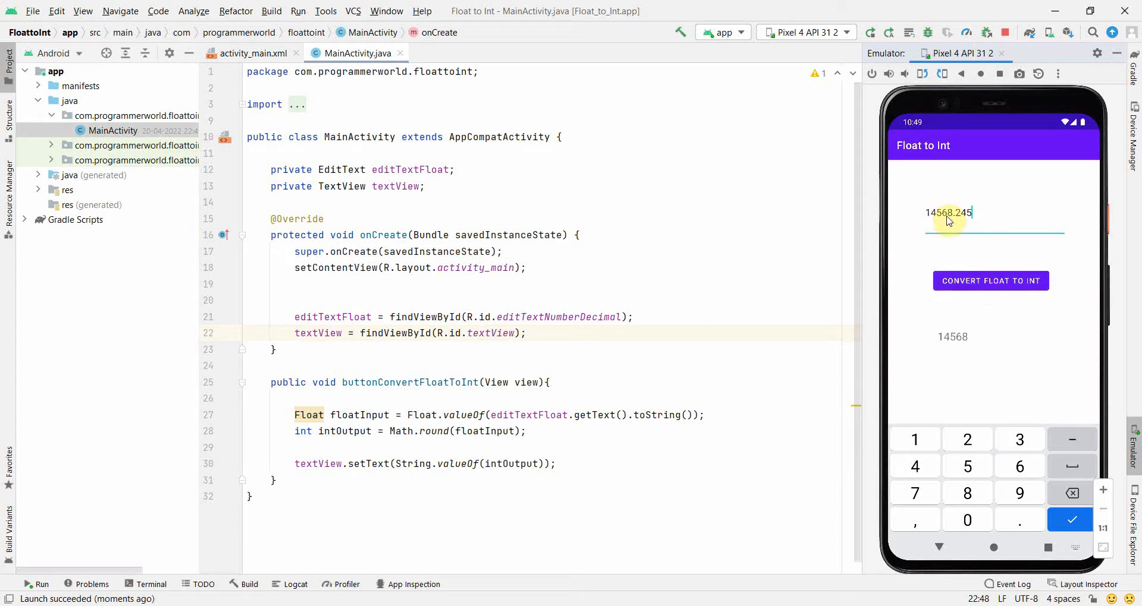
mouse_move(990, 281)
type("5")
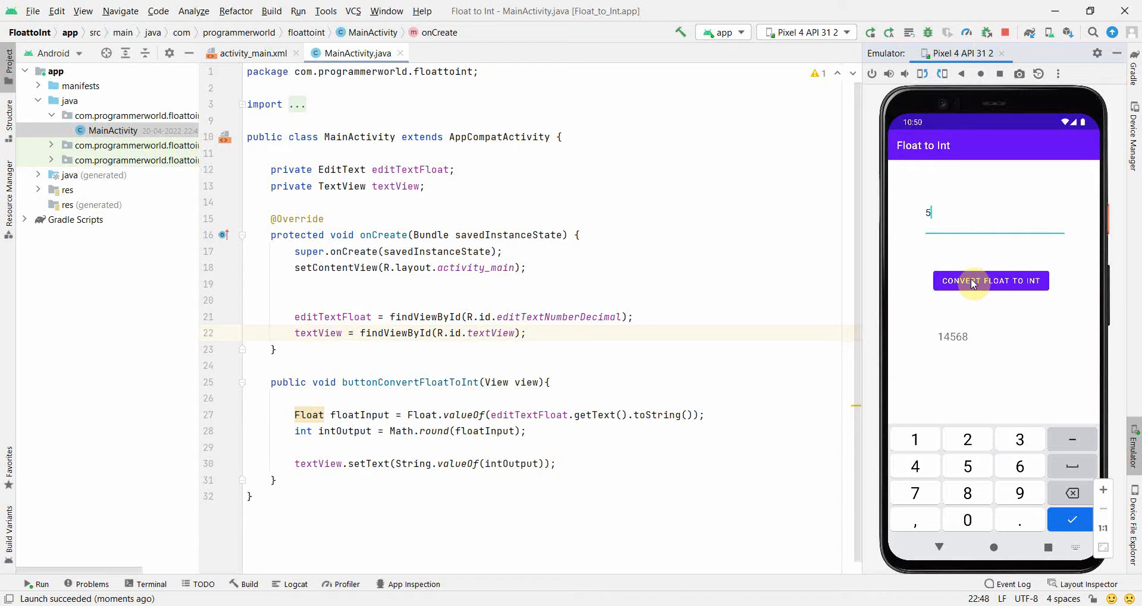
Step: Test inputs 54.987 and 54.49 in the emulator, confirming they round to 55 and 54
type("4.987")
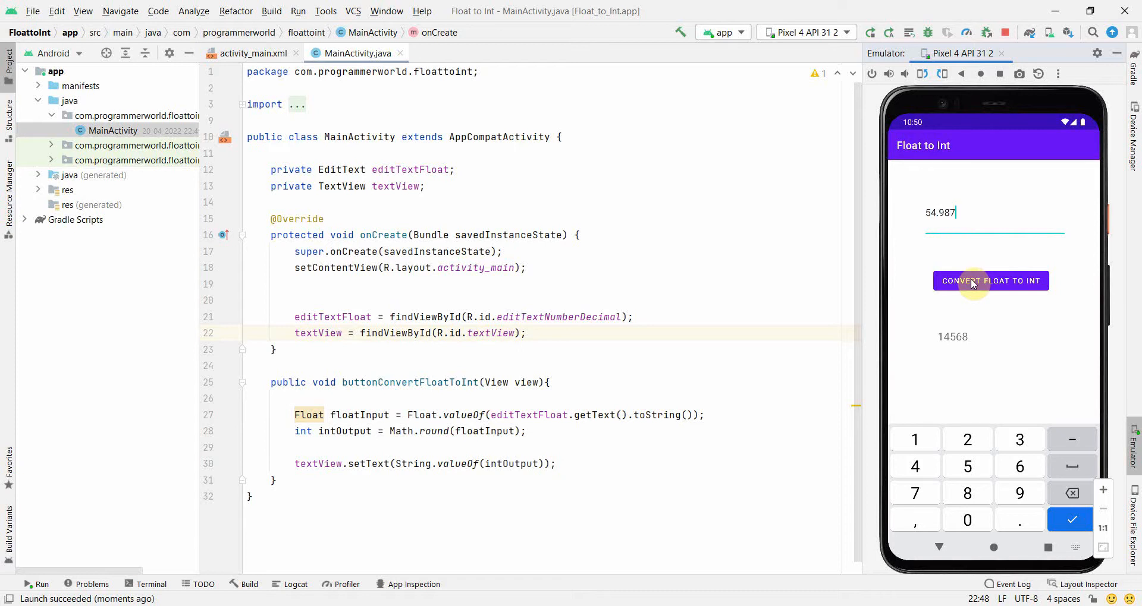
left_click(990, 281)
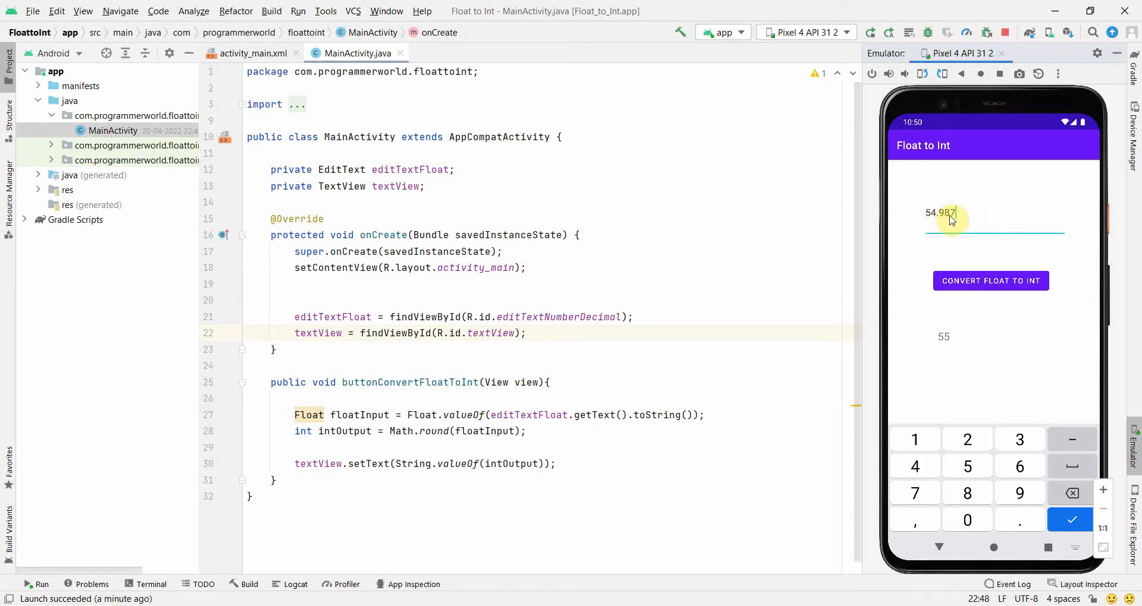
mouse_move(407, 439)
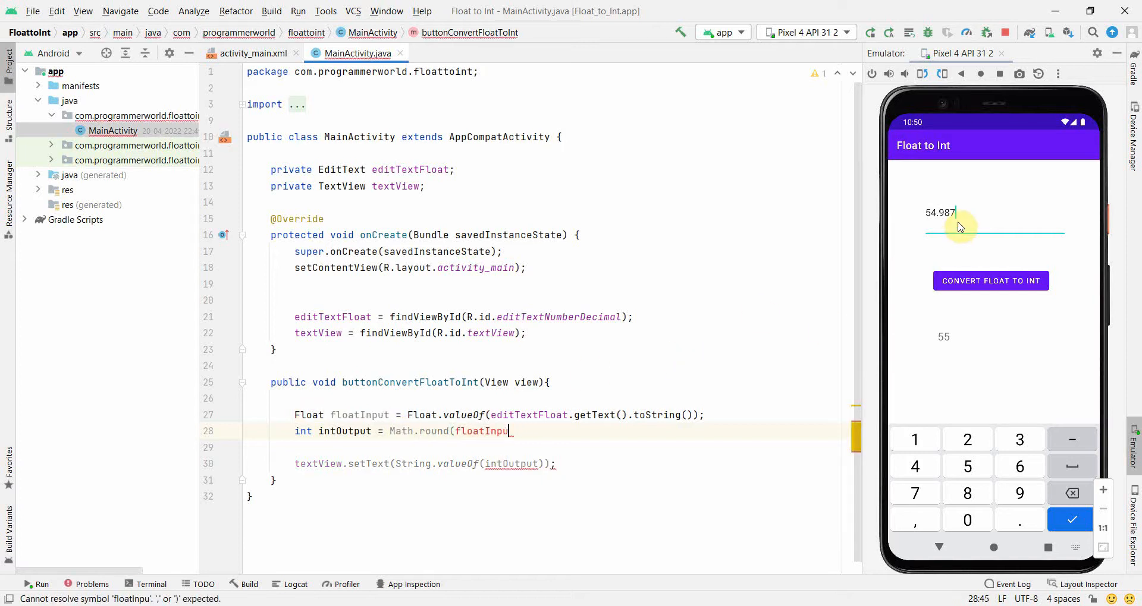
type("t);")
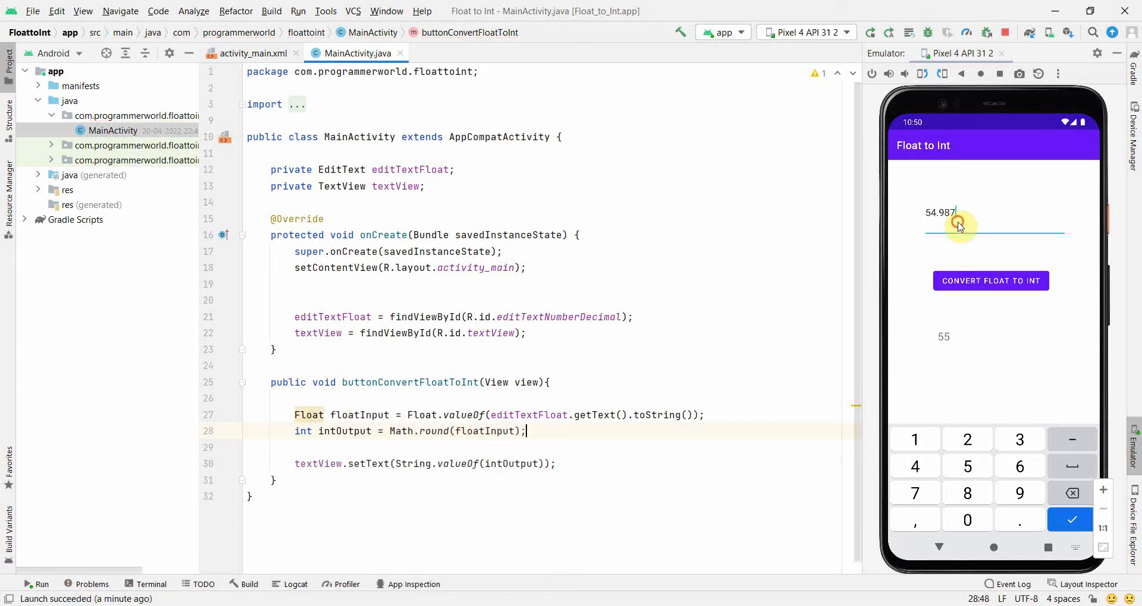
left_click(1071, 493)
type("54.5")
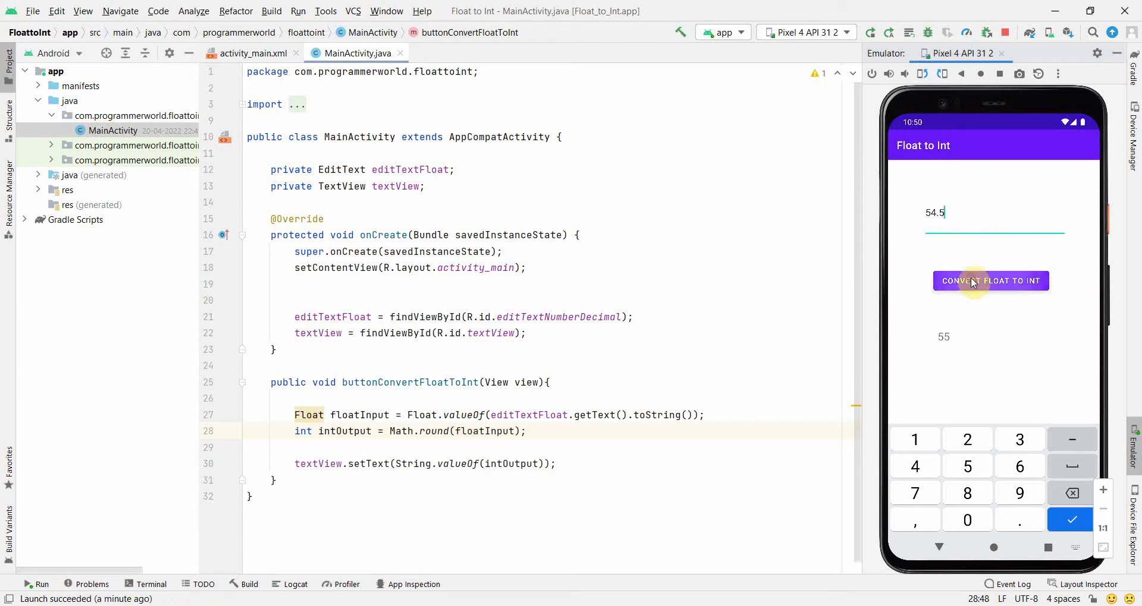
mouse_move(978, 196)
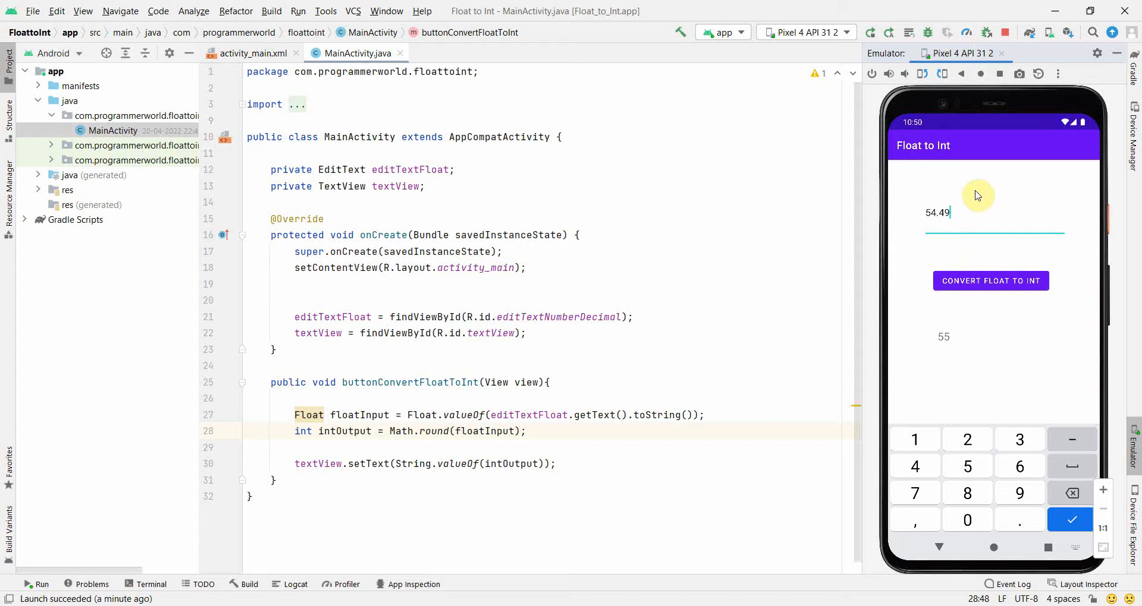
left_click(990, 281)
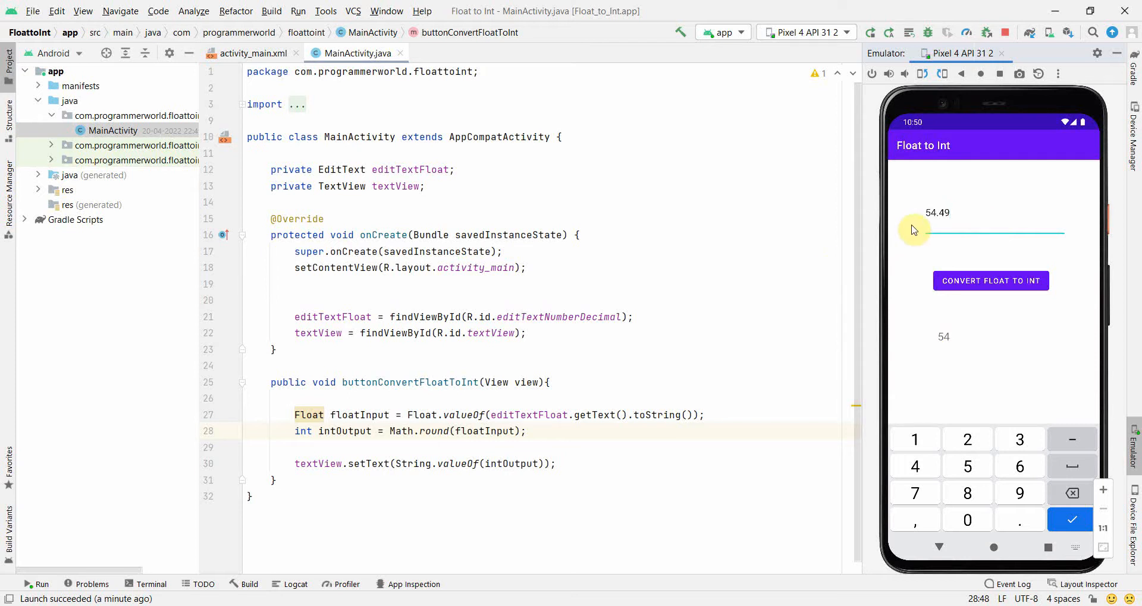
left_click(474, 299)
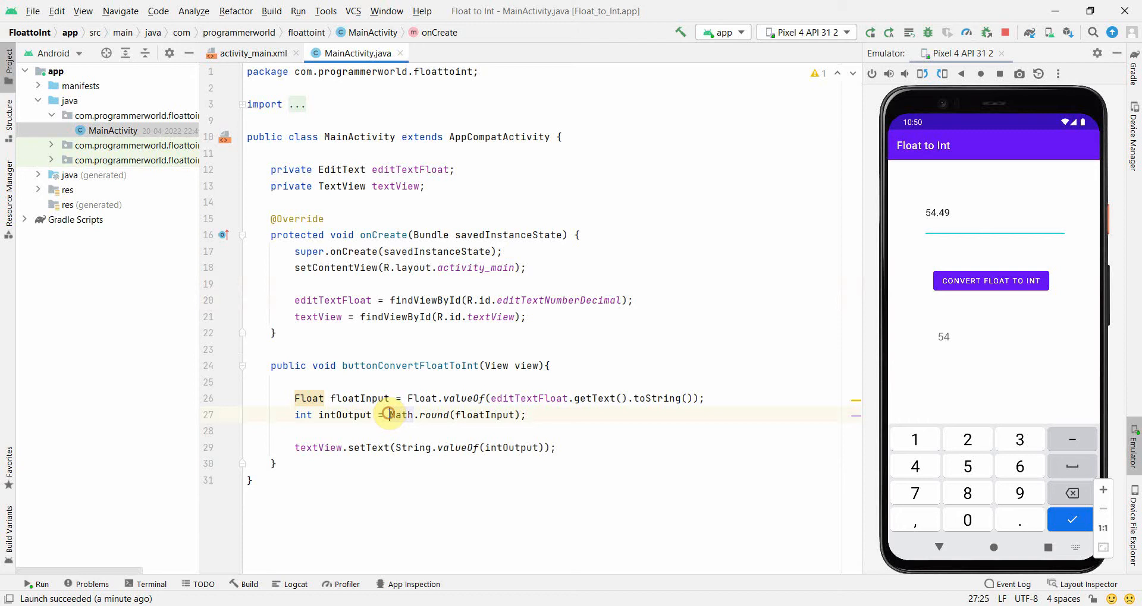
double_click(400, 415)
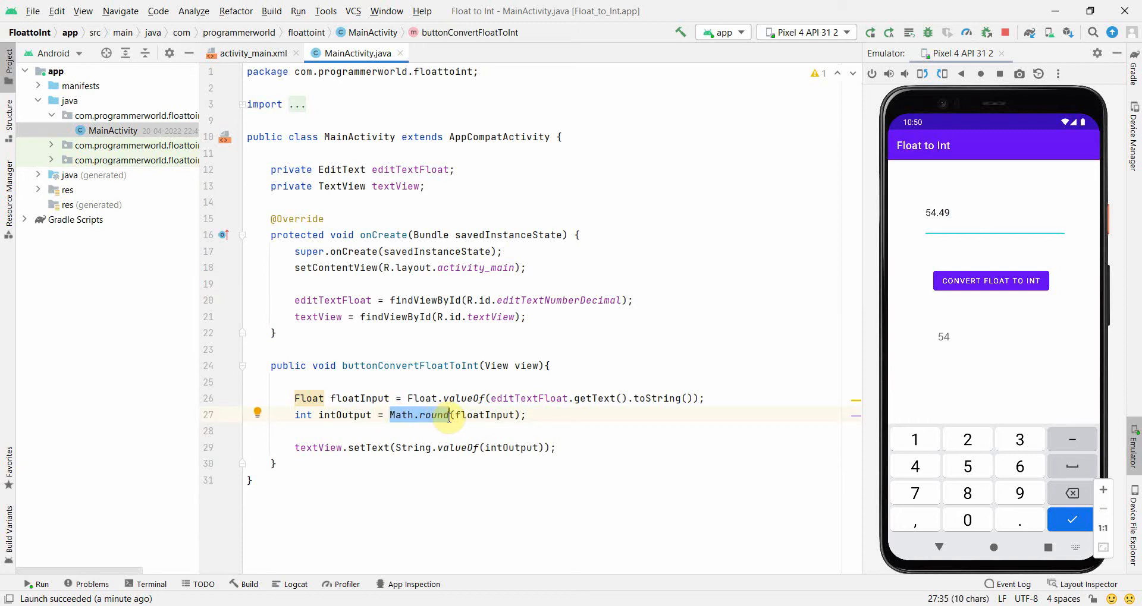
mouse_move(510, 388)
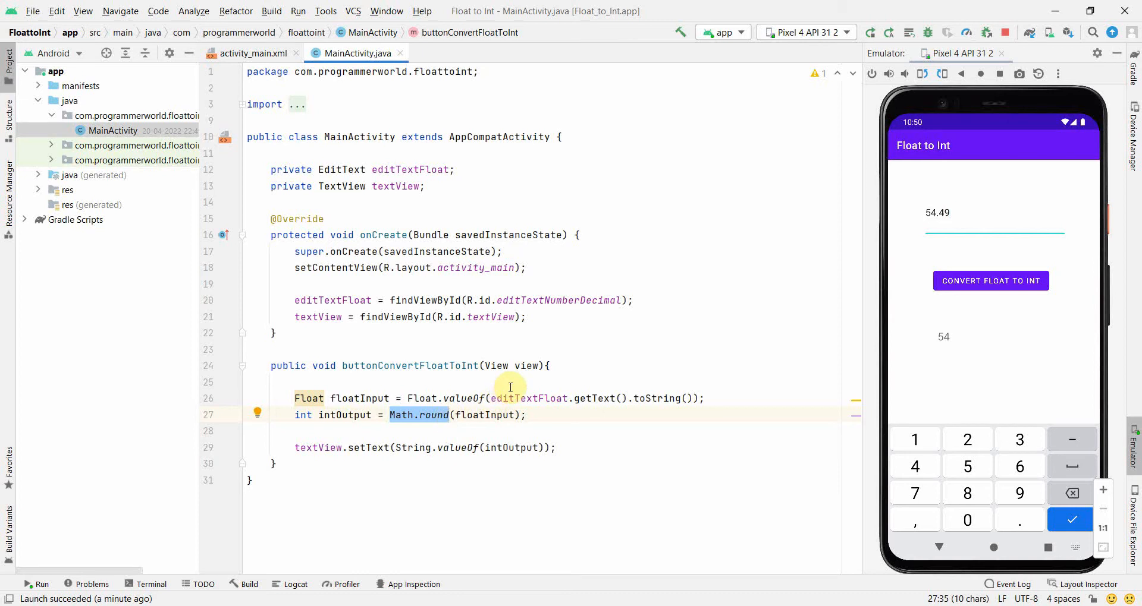